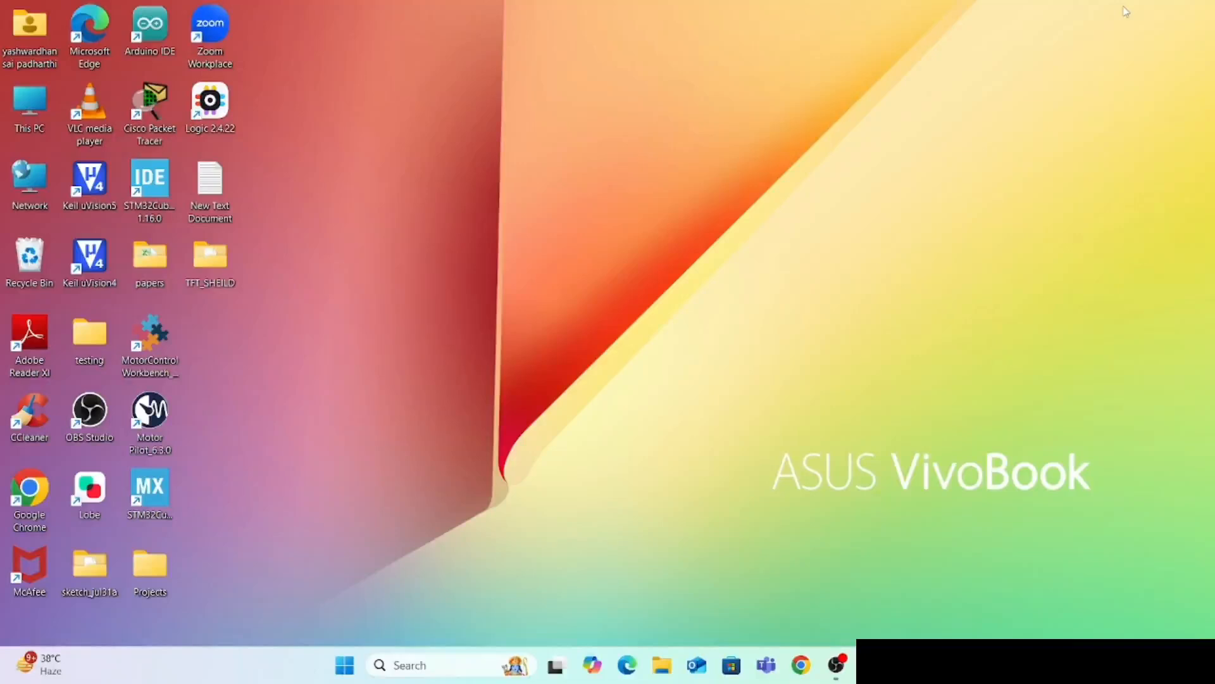
mouse_move(891, 105)
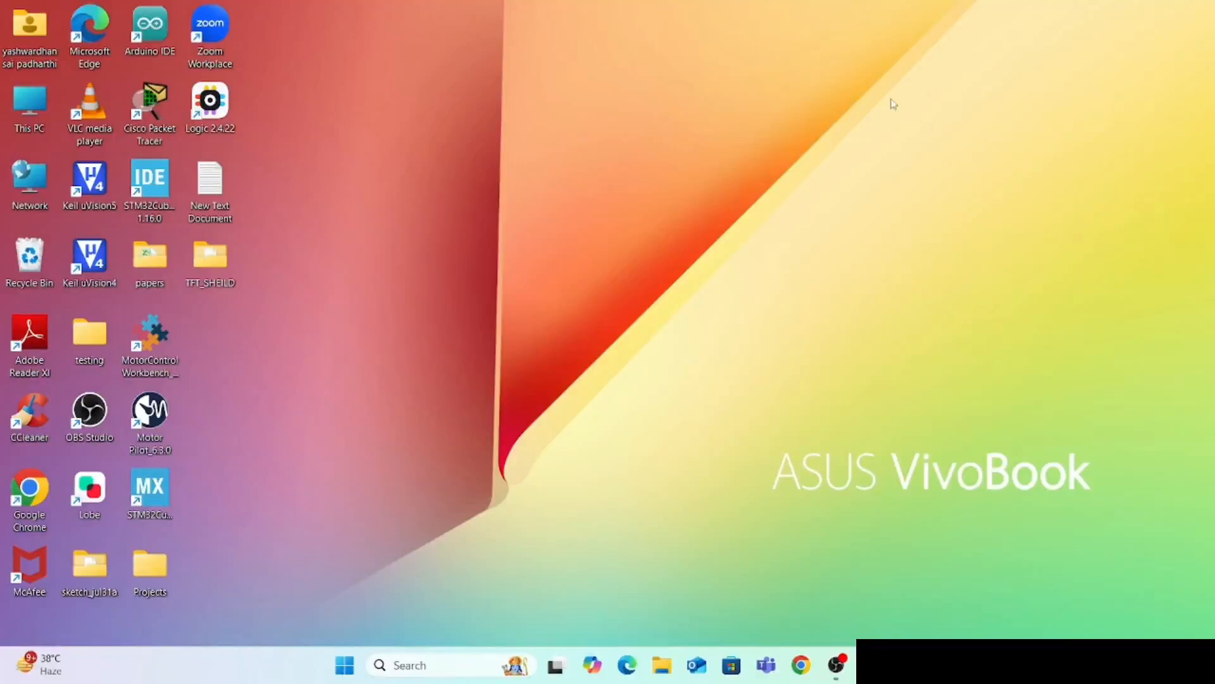
- Start Google Chrome from its taskbar icon
left_click(802, 662)
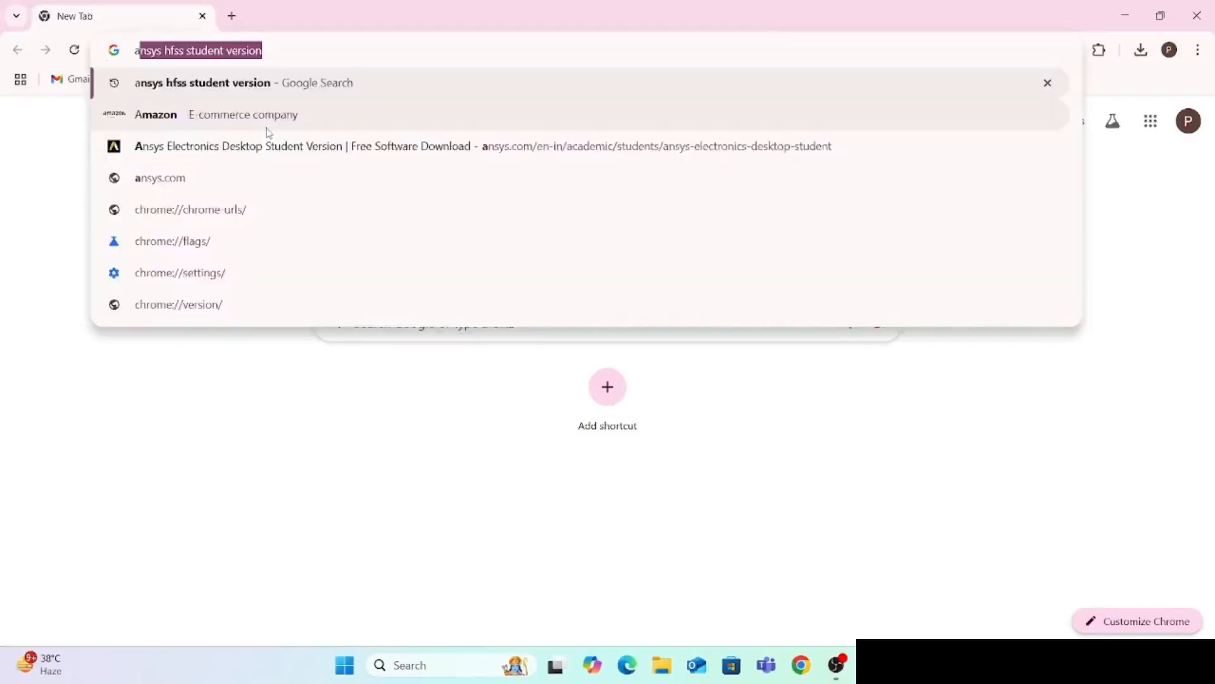
- Search Google for 'ansys hfss student version' via the address bar suggestion
type("anyss")
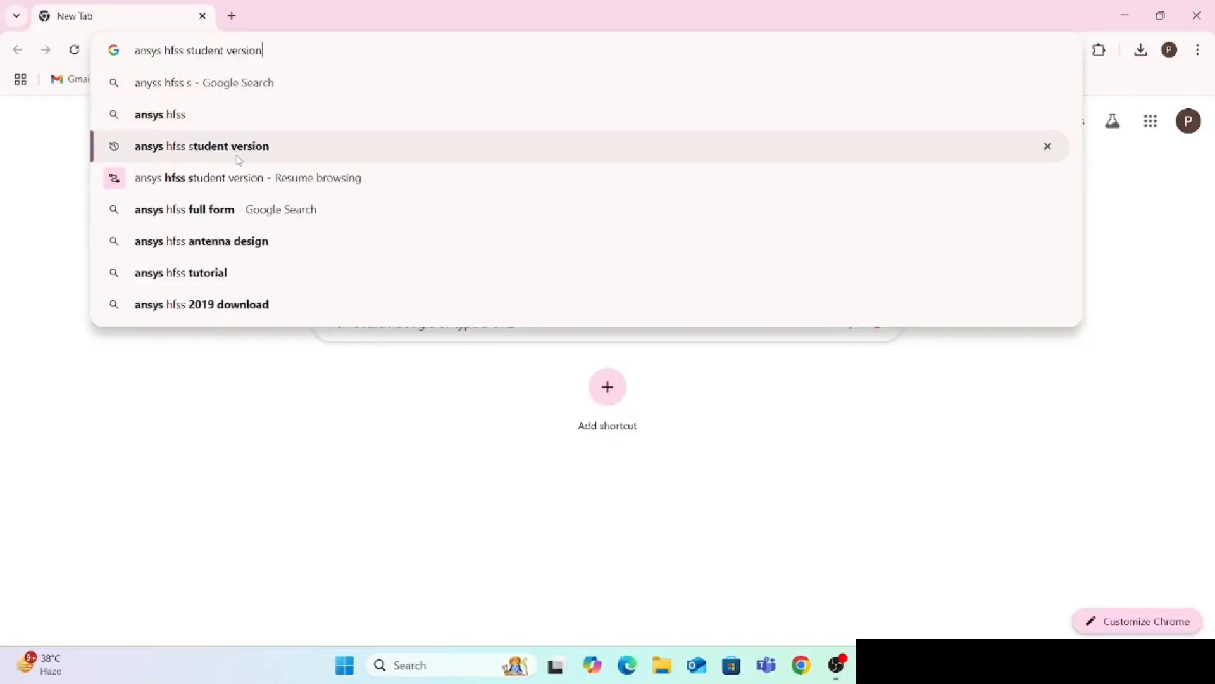
left_click(202, 145)
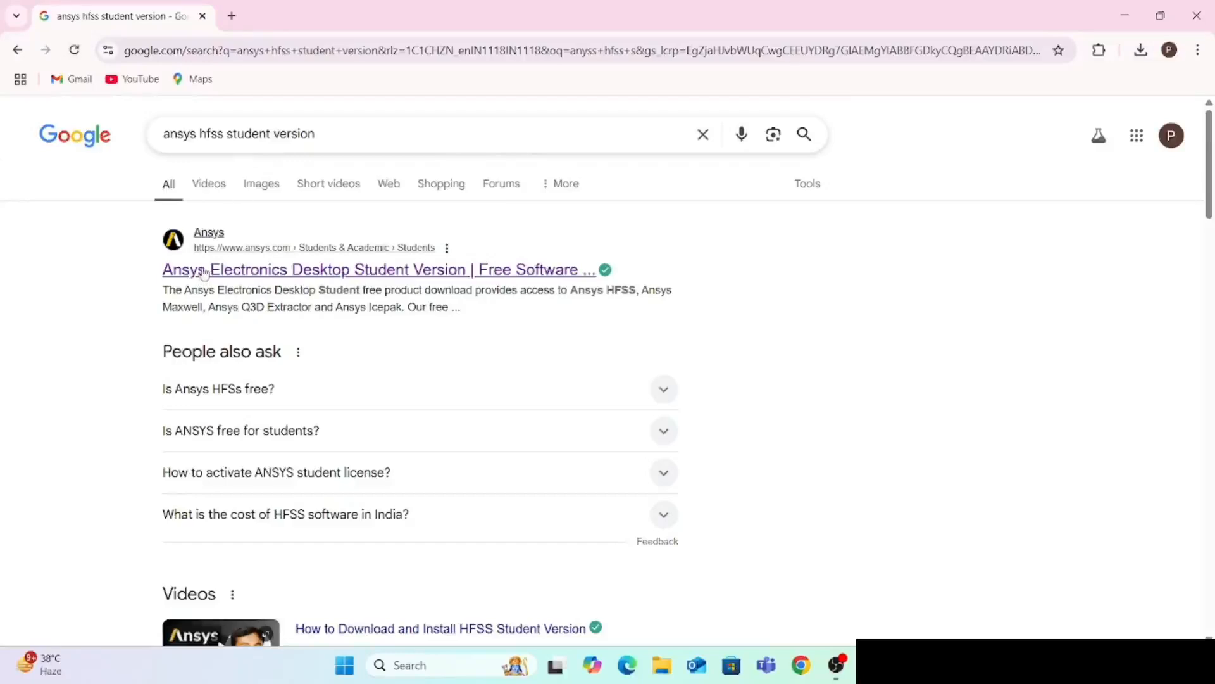
mouse_move(207, 272)
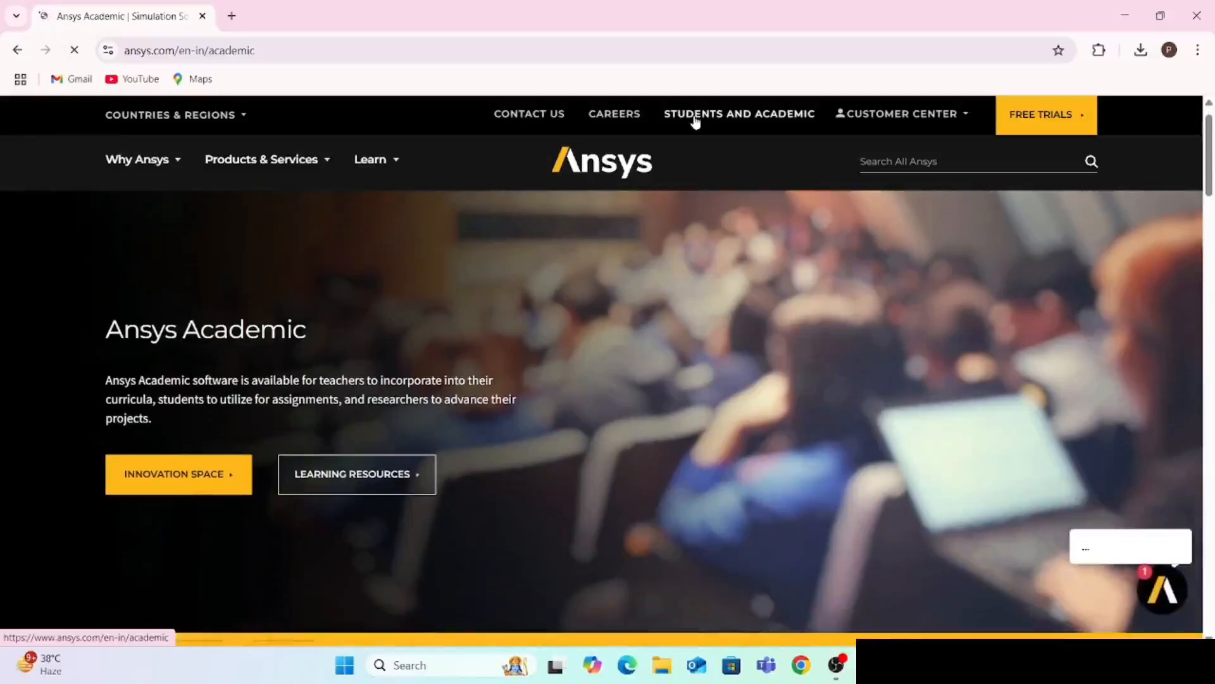
scroll("down", 3)
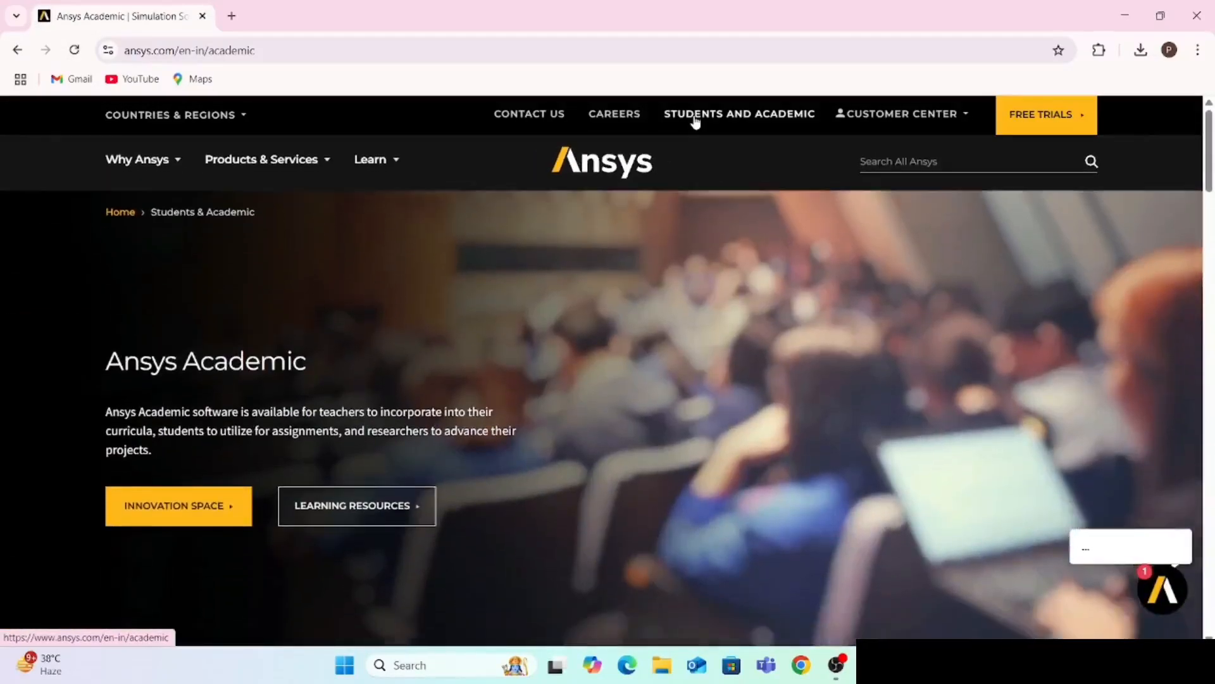
scroll("down", 3)
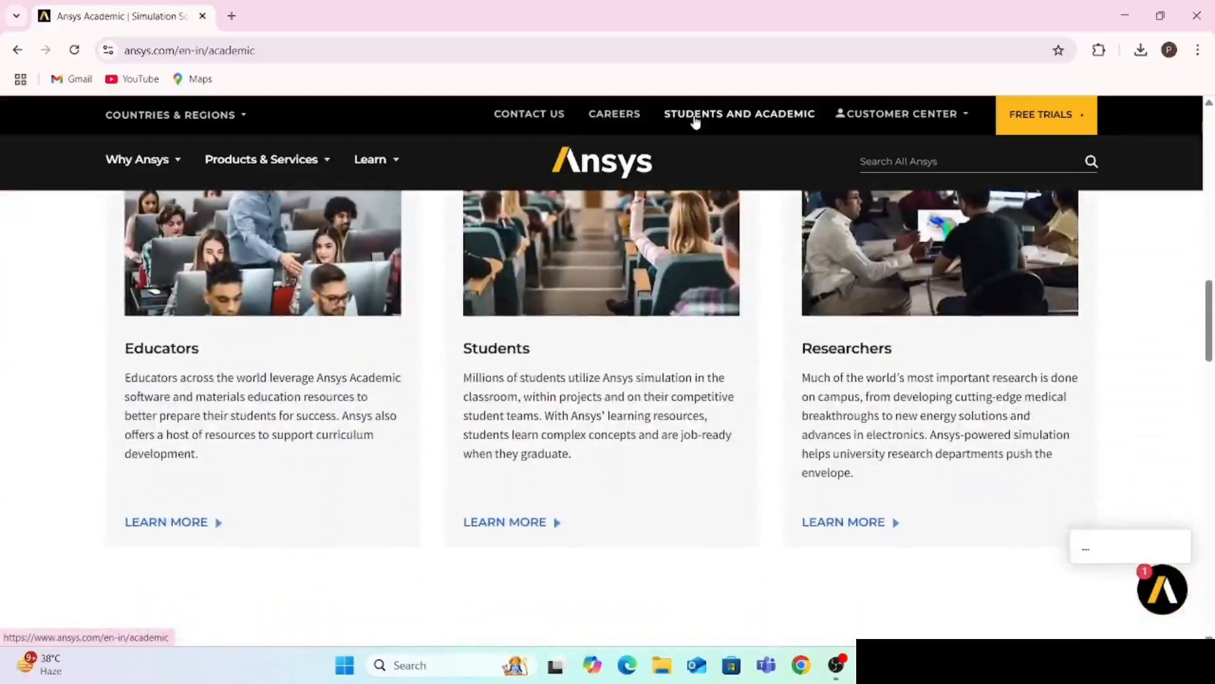
scroll("down", 3)
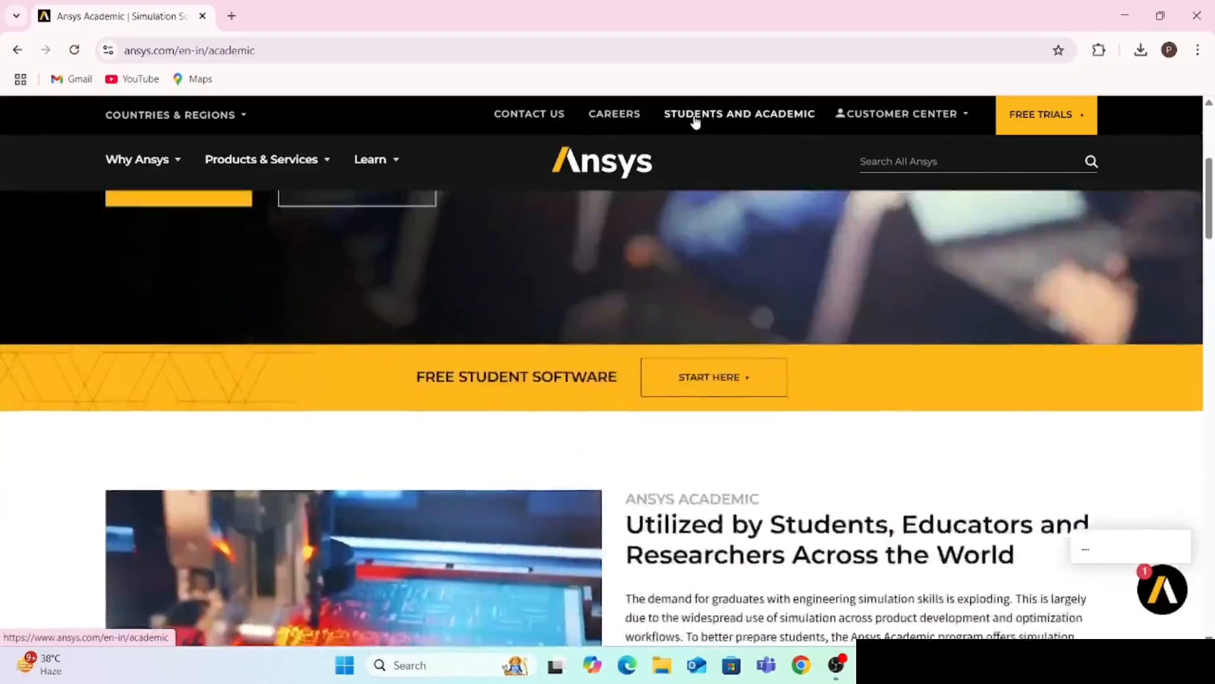
scroll("up", 3)
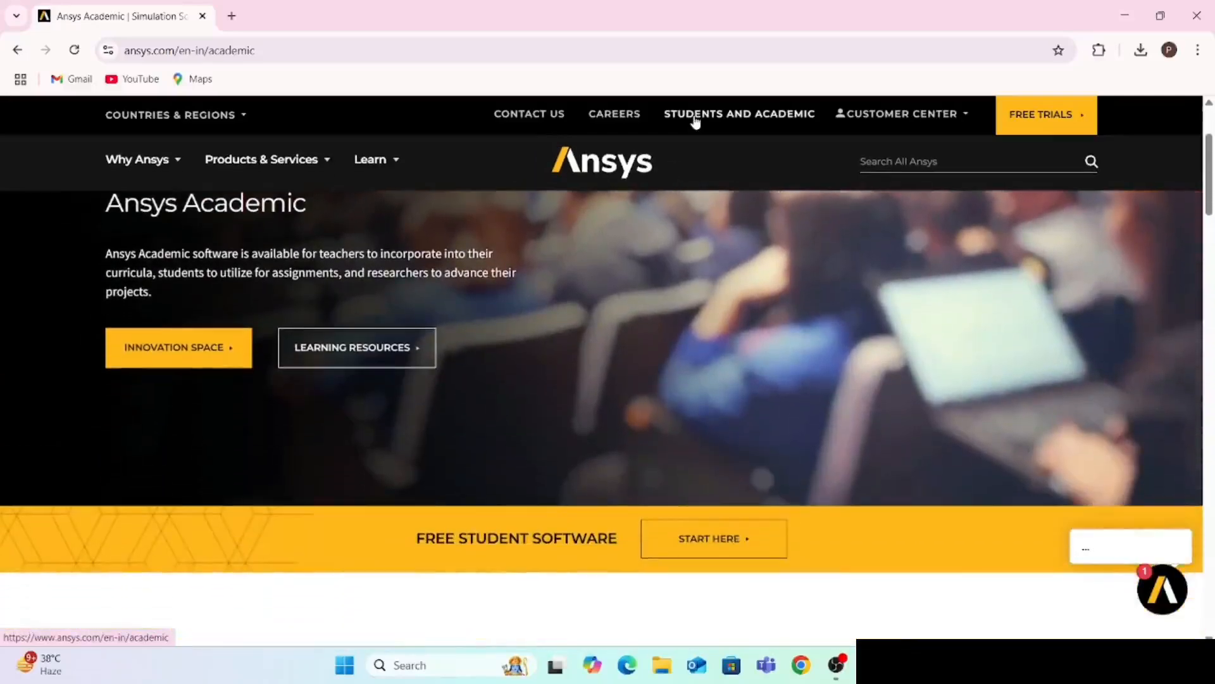
mouse_move(687, 554)
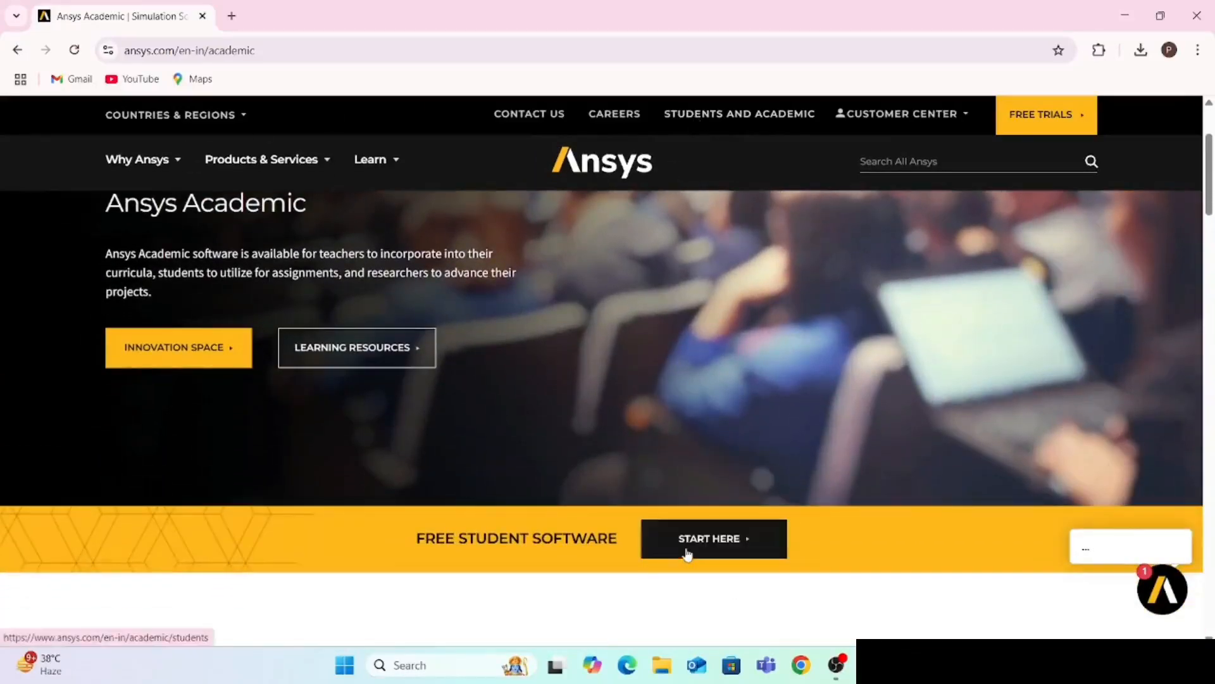
- Go to the free student products and choose Electronics Desktop Student's Free Download Now
left_click(714, 538)
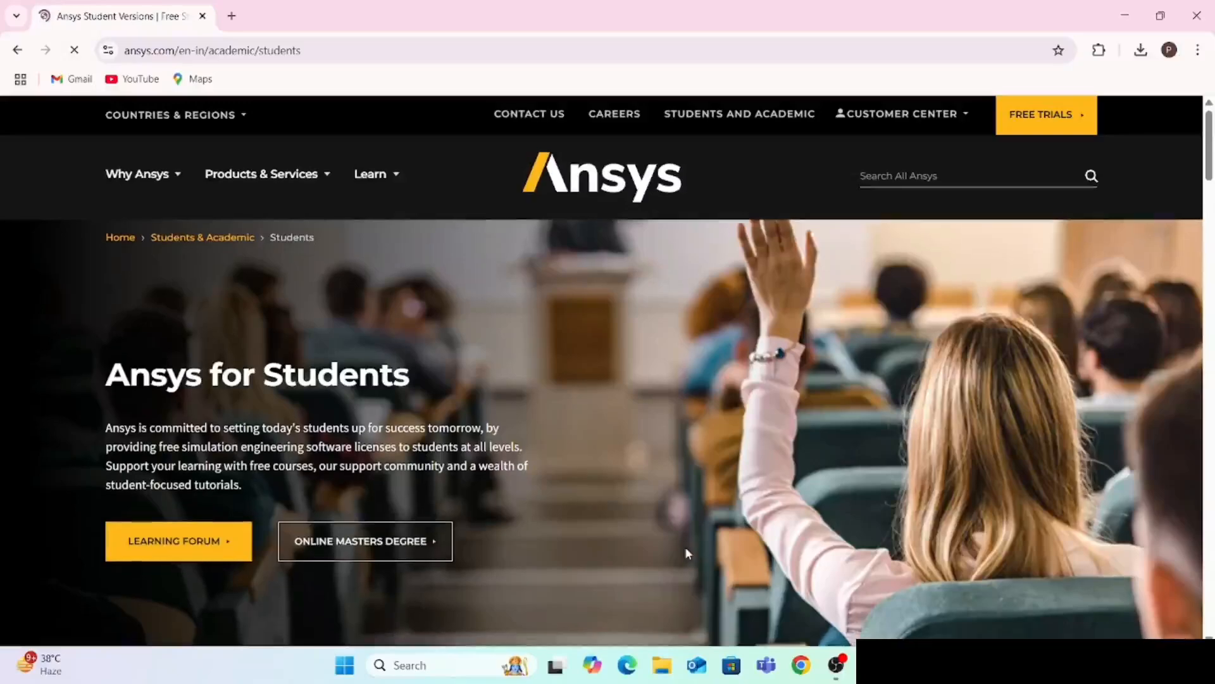
scroll("down", 3)
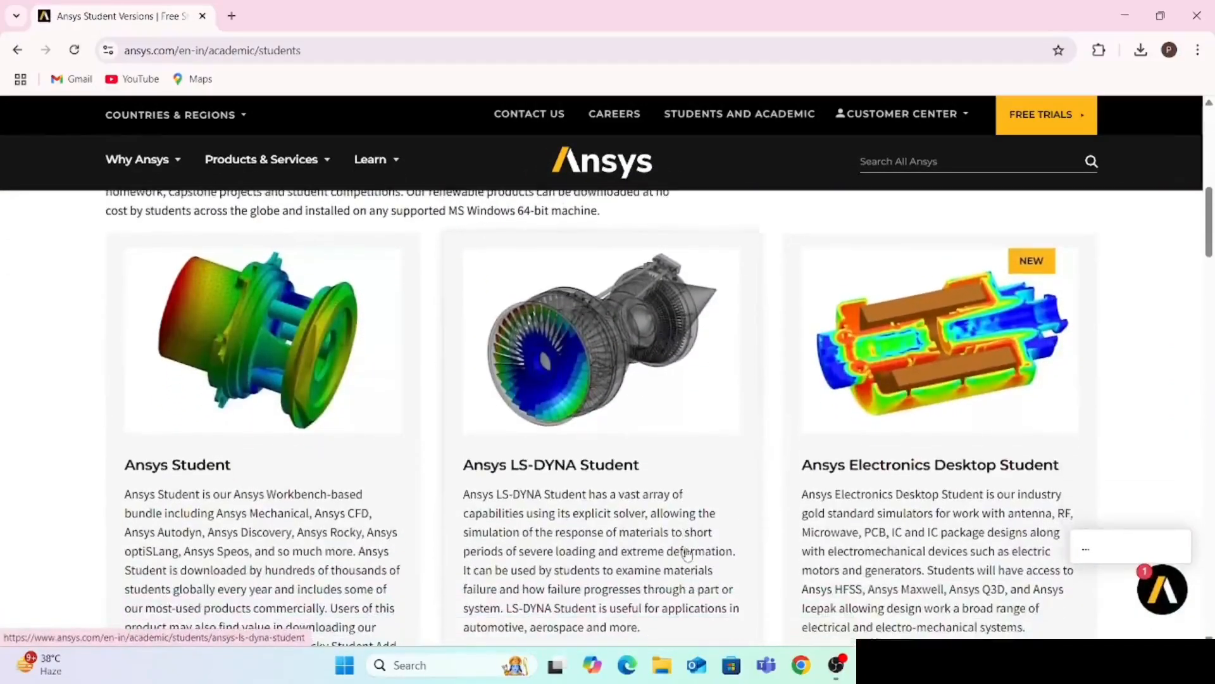
scroll("down", 3)
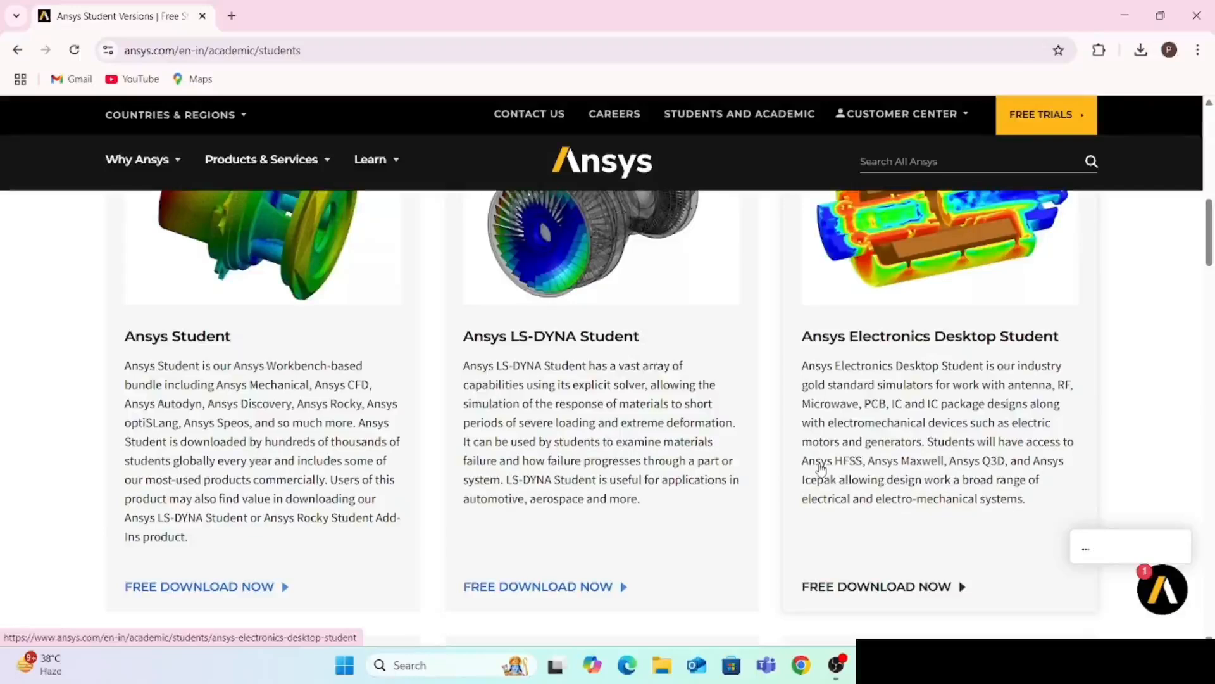
mouse_move(218, 567)
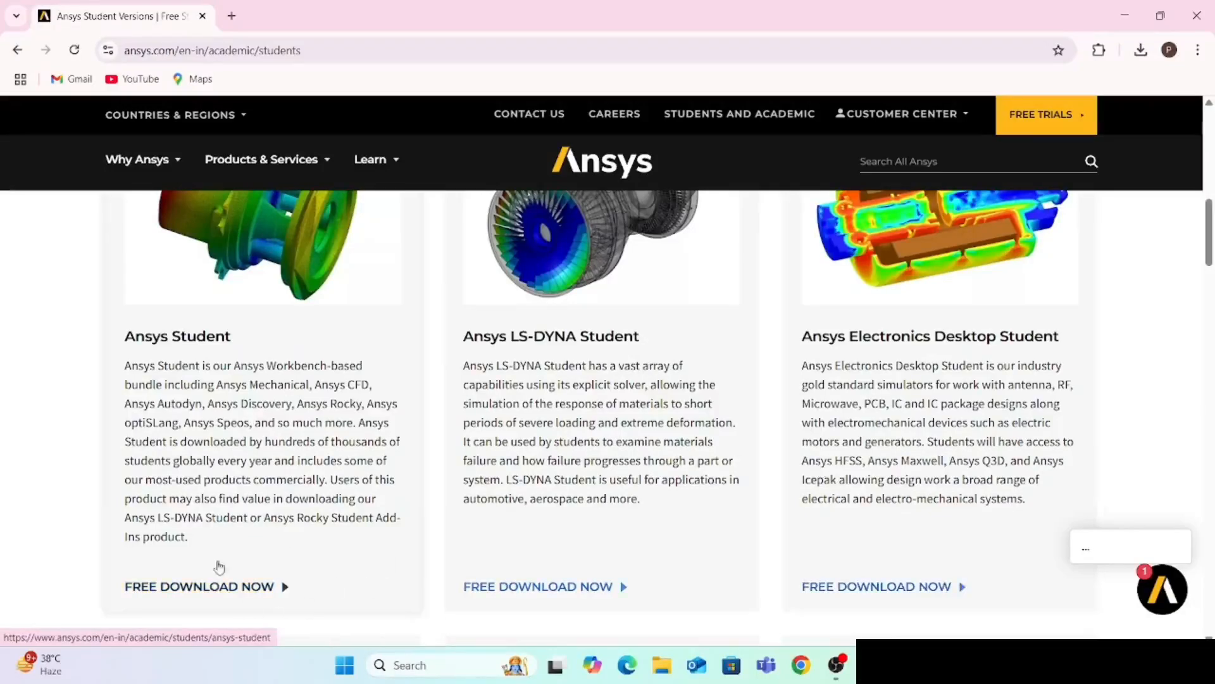
mouse_move(936, 536)
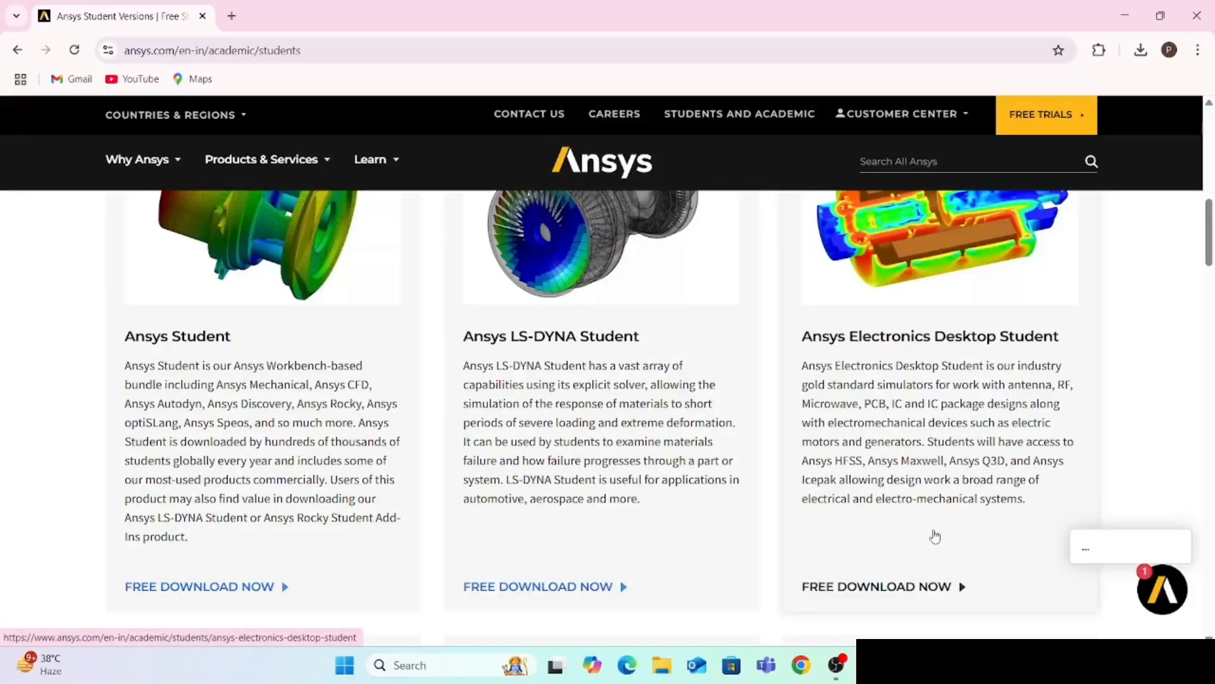
mouse_move(873, 350)
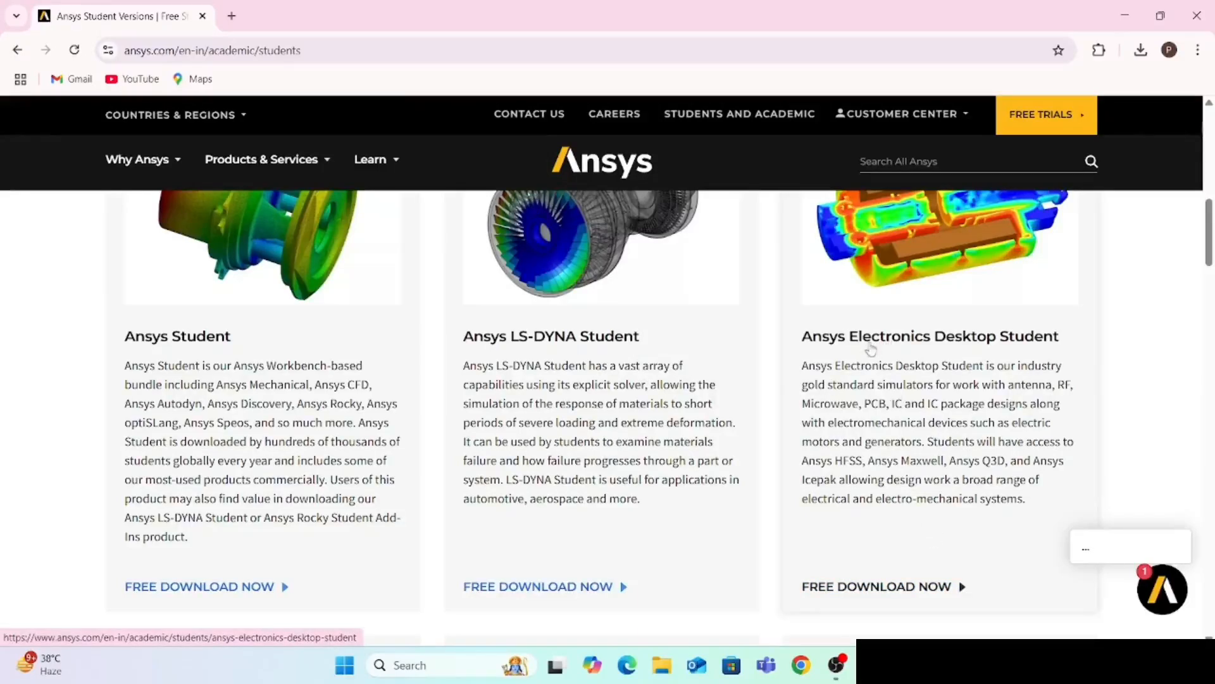
mouse_move(873, 593)
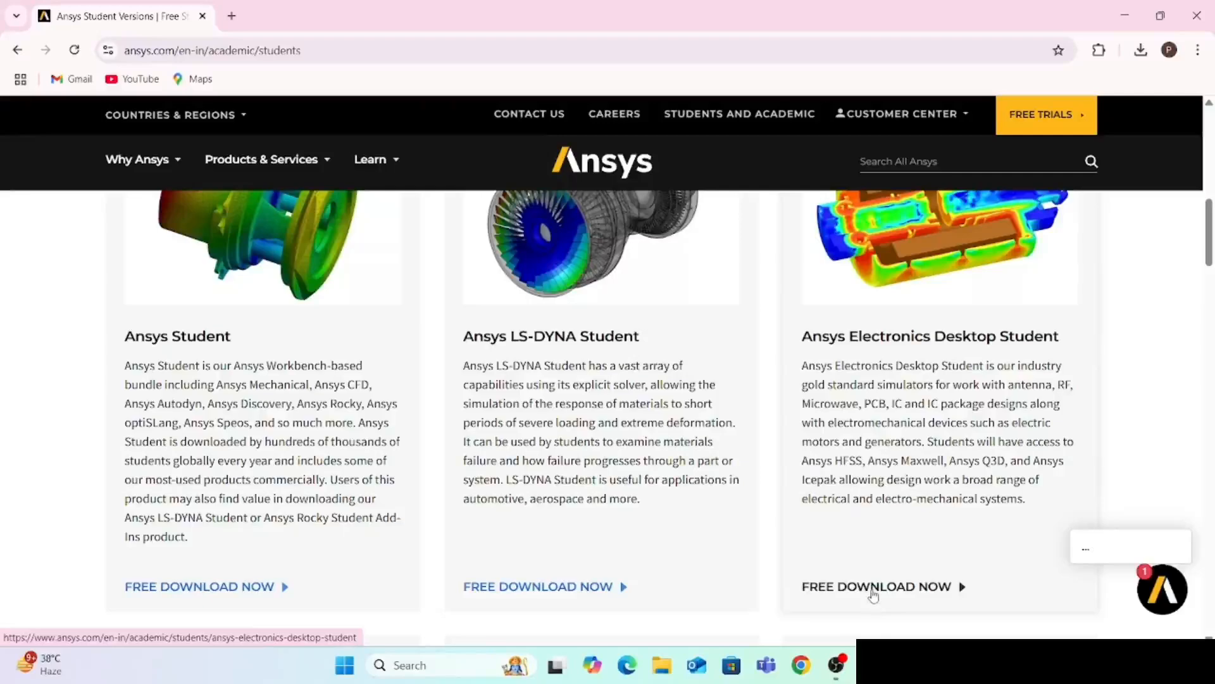
left_click(876, 587)
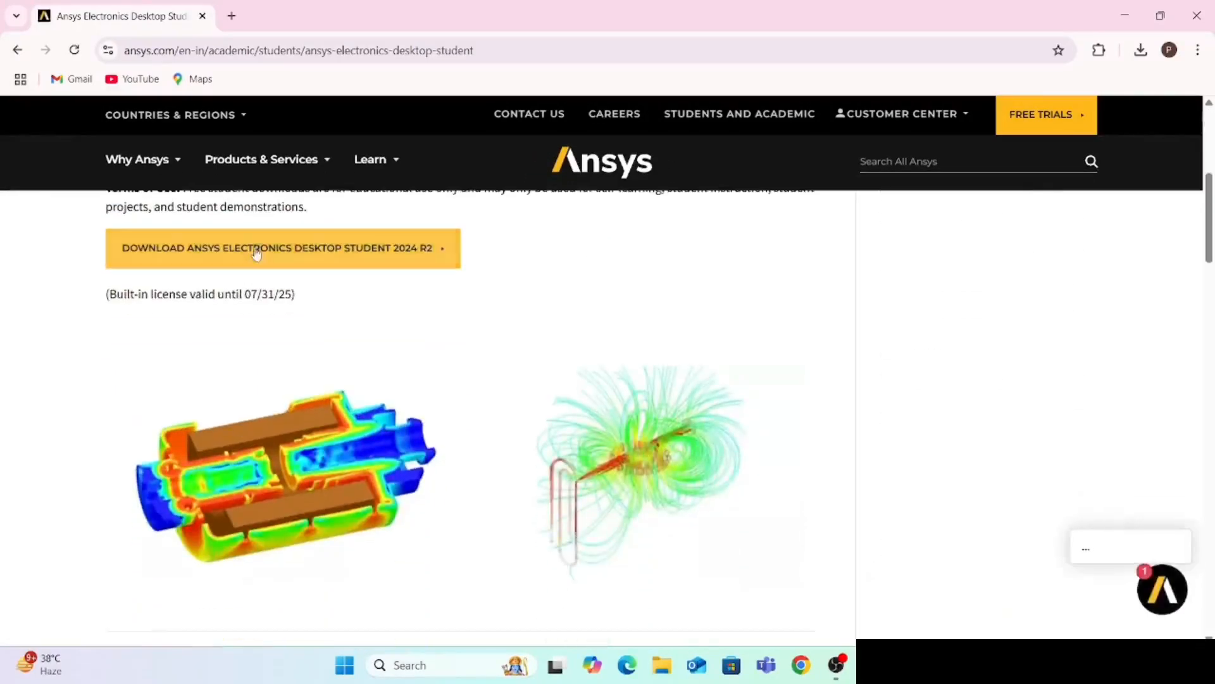
- Start the 2024 R2 student download, then cancel the duplicate ELECTRONICS_STUDENT (1).zip
left_click(256, 248)
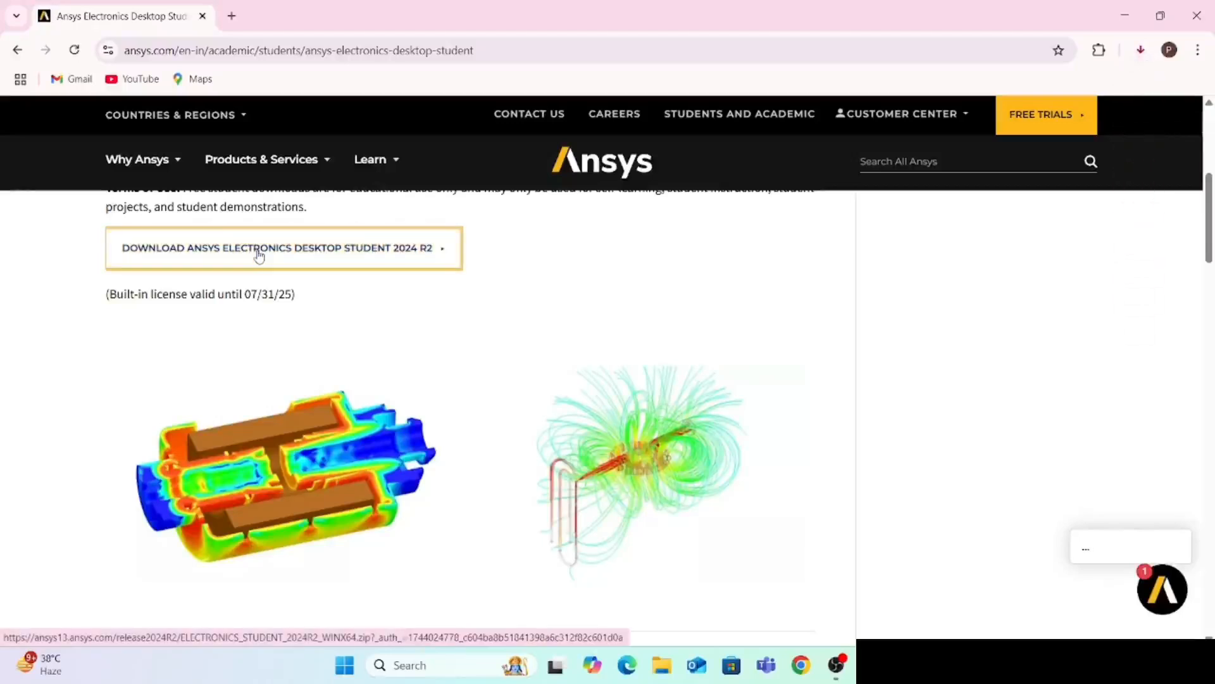
left_click(259, 247)
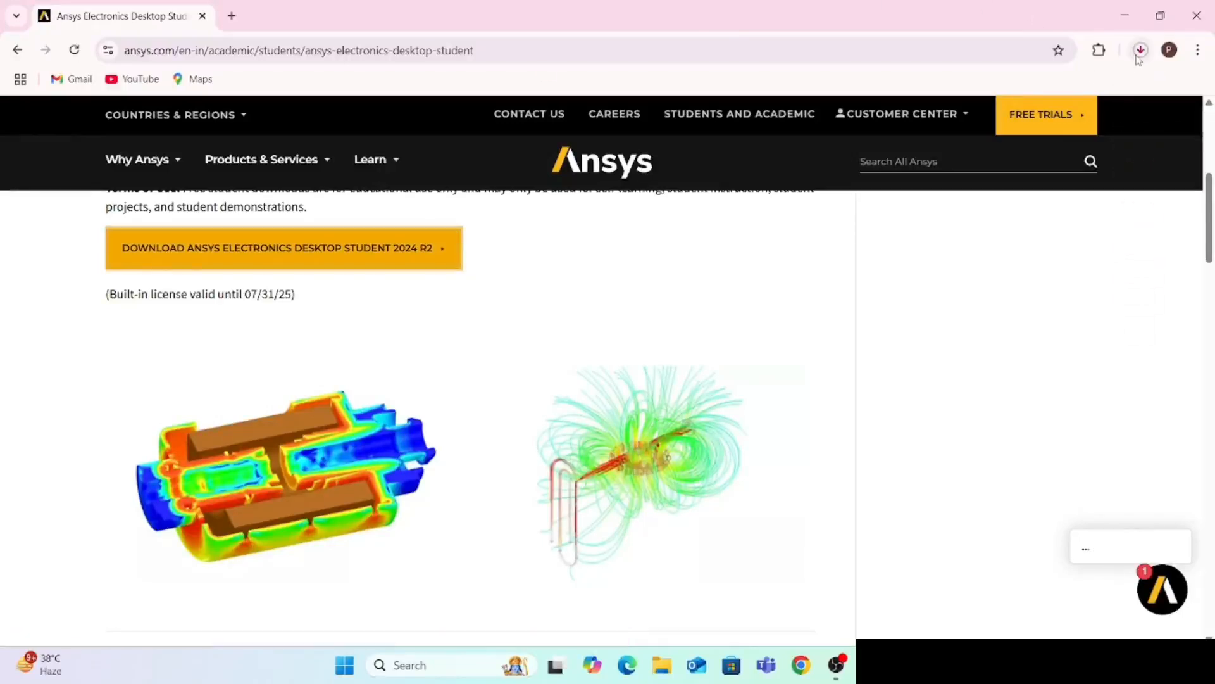
left_click(1141, 49)
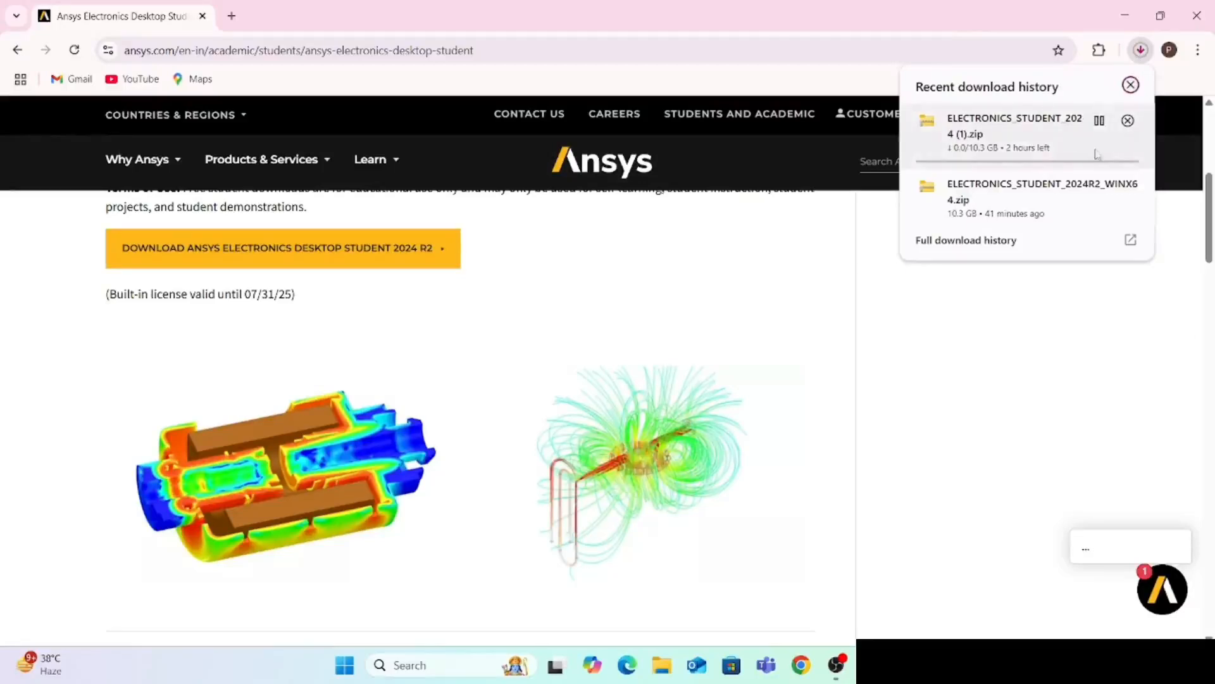
mouse_move(1128, 120)
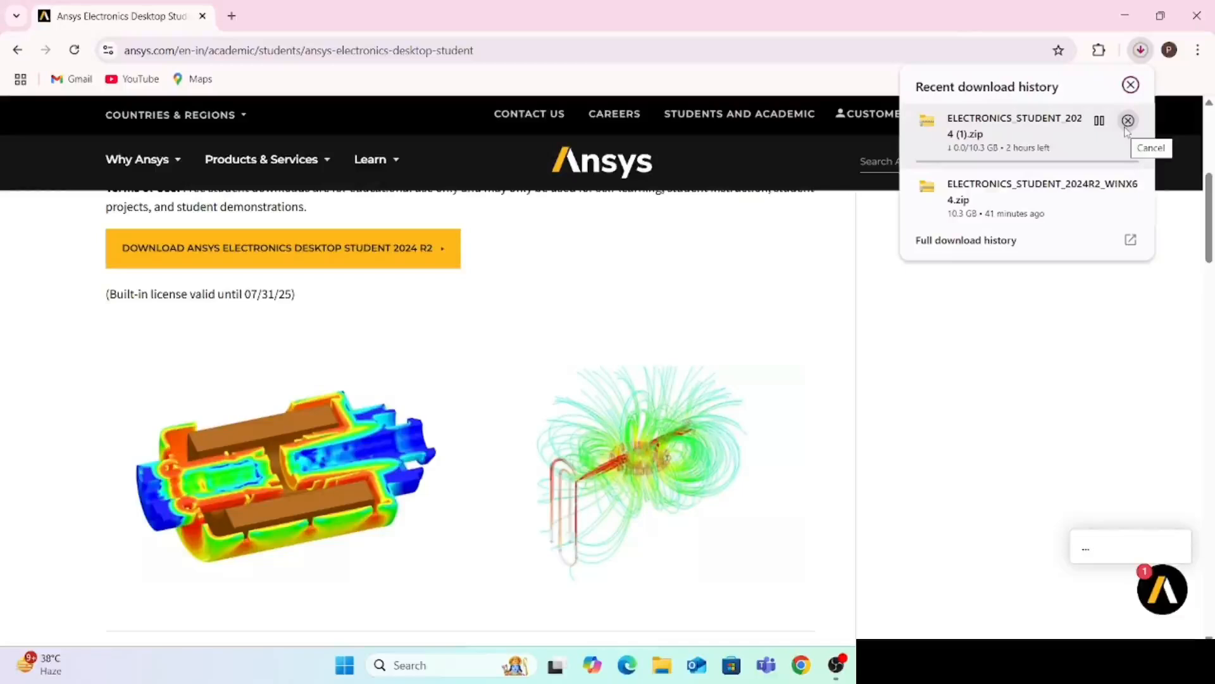
left_click(1128, 83)
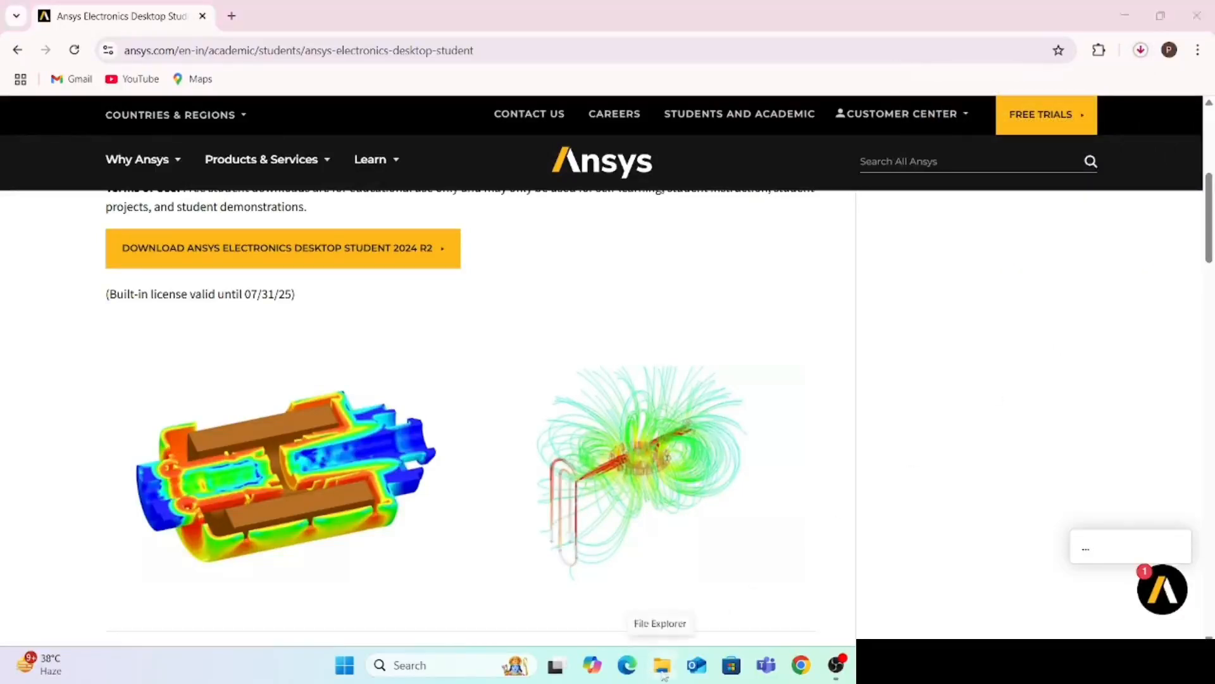
- Show the Downloads folder and bring up actions for the ELECTRONICS_STUDENT_2024R2_WINX64 zip
left_click(660, 662)
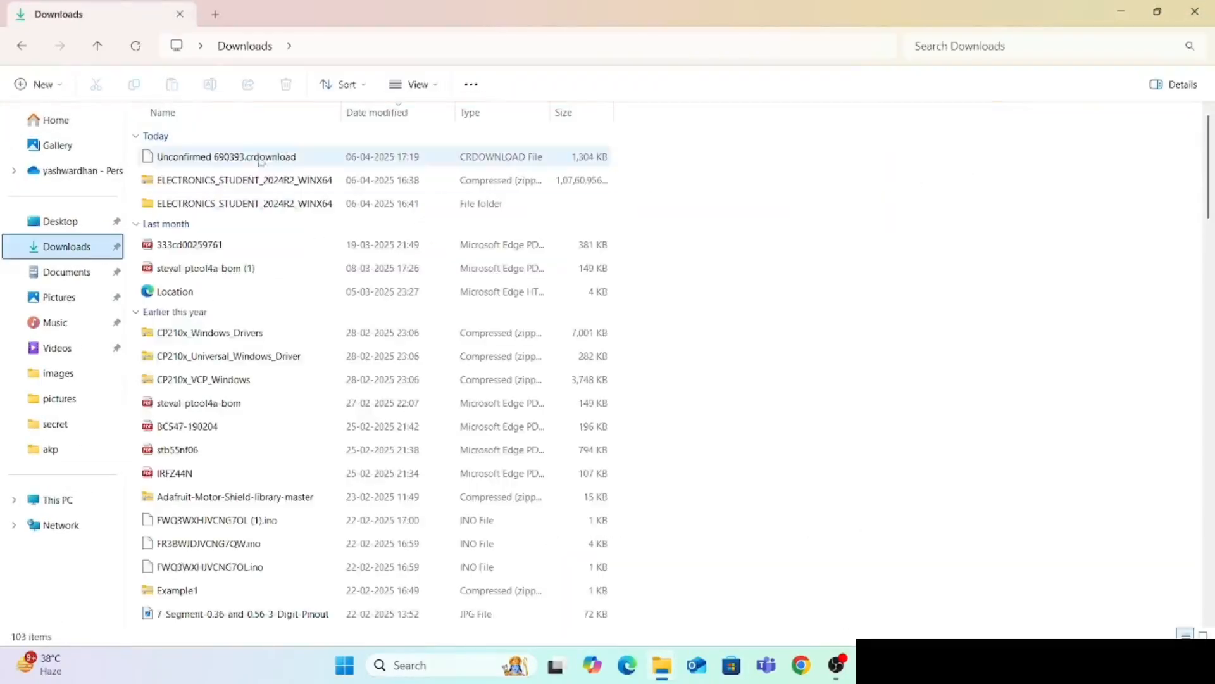
left_click(230, 180)
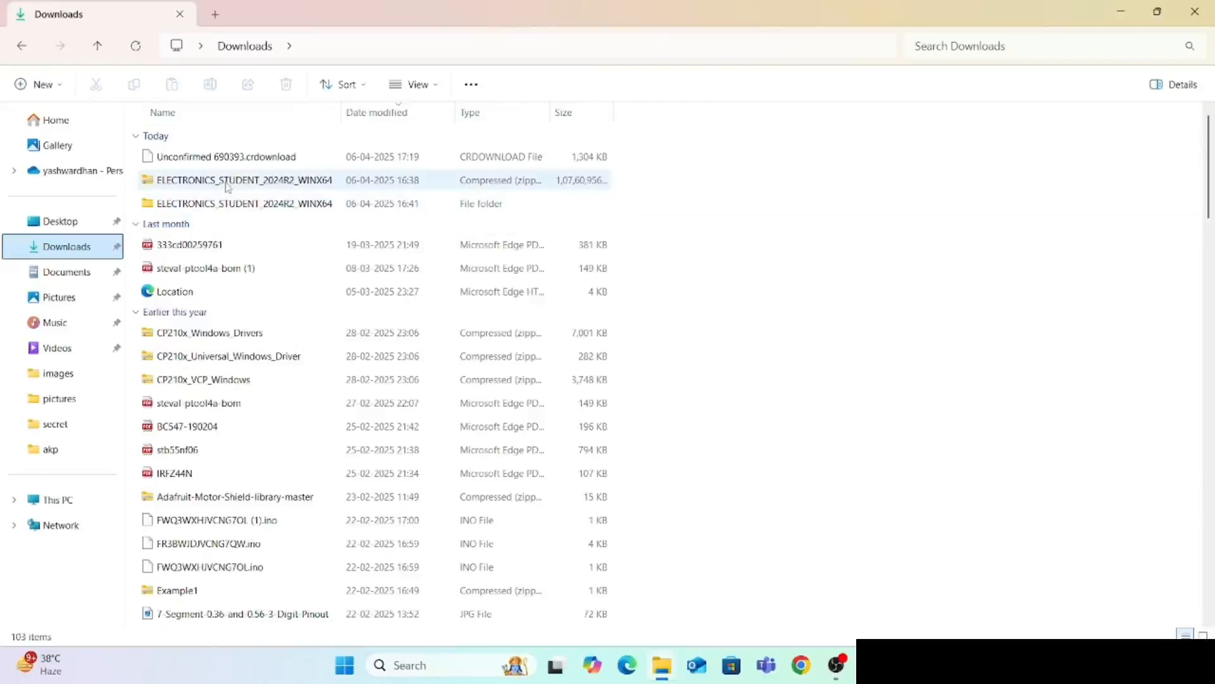
mouse_move(228, 186)
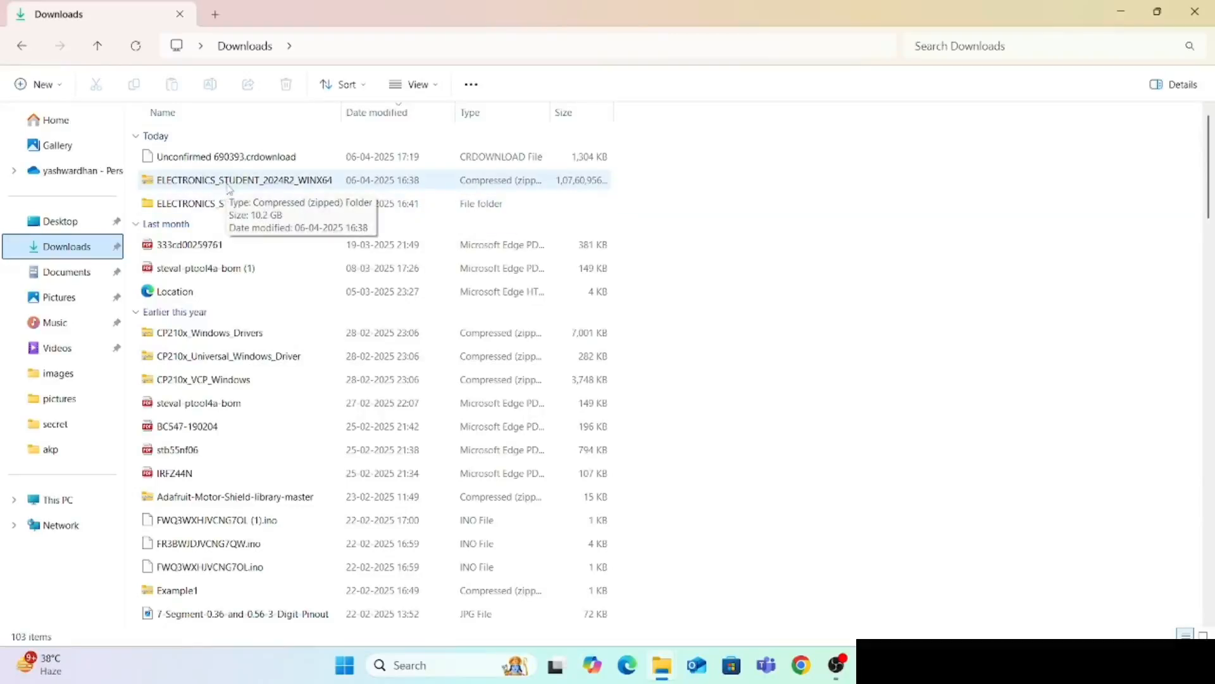
mouse_move(233, 188)
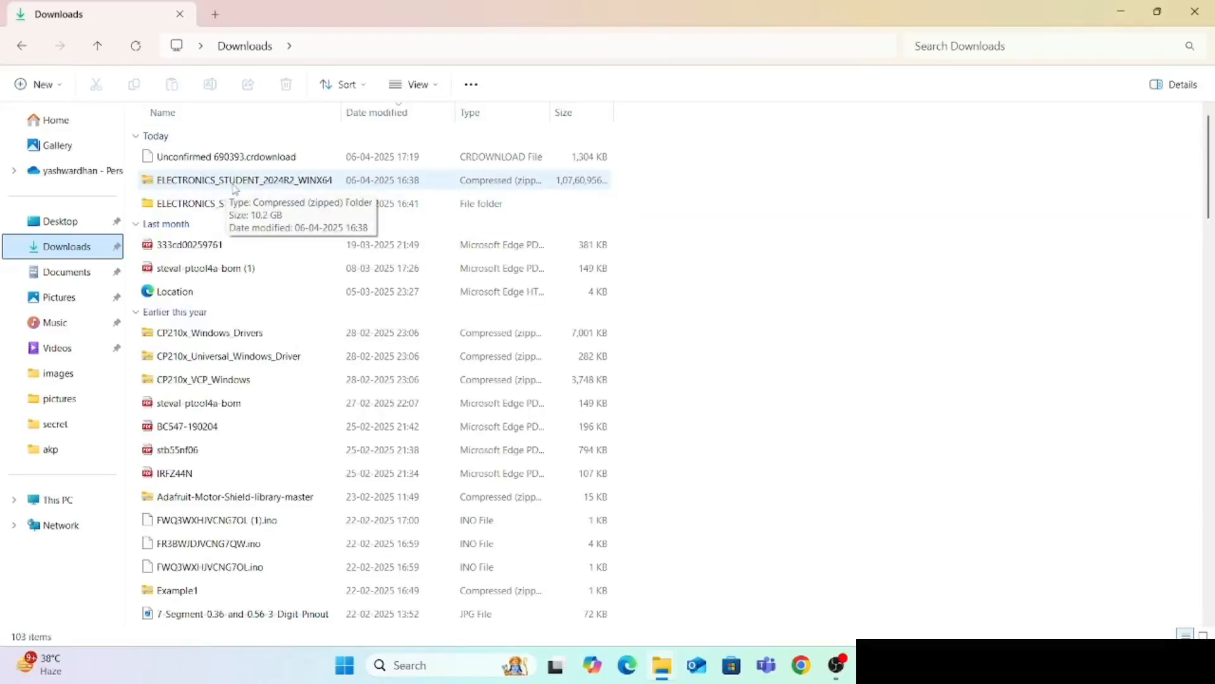
right_click(235, 180)
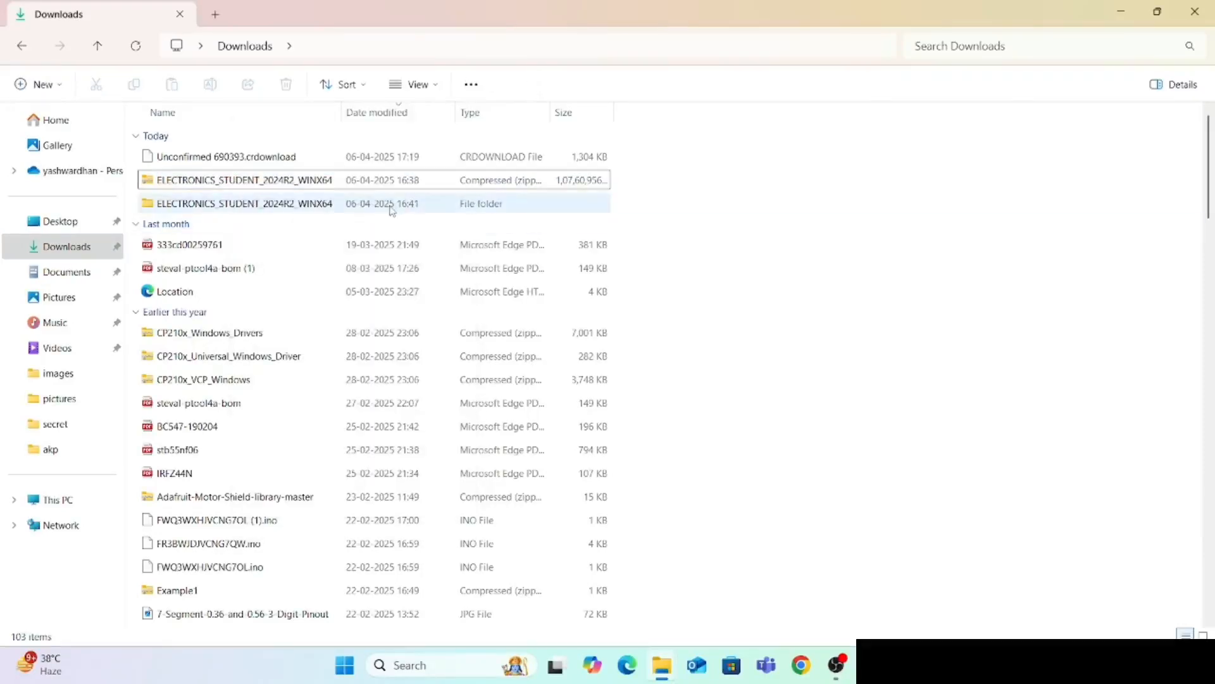
- Navigate ELECTRONICS_STUDENT_2024R2_WINX64 > ElectronicsSV_242_winx64, peek at Prerequisites, then enter AnsysEMSV
double_click(241, 203)
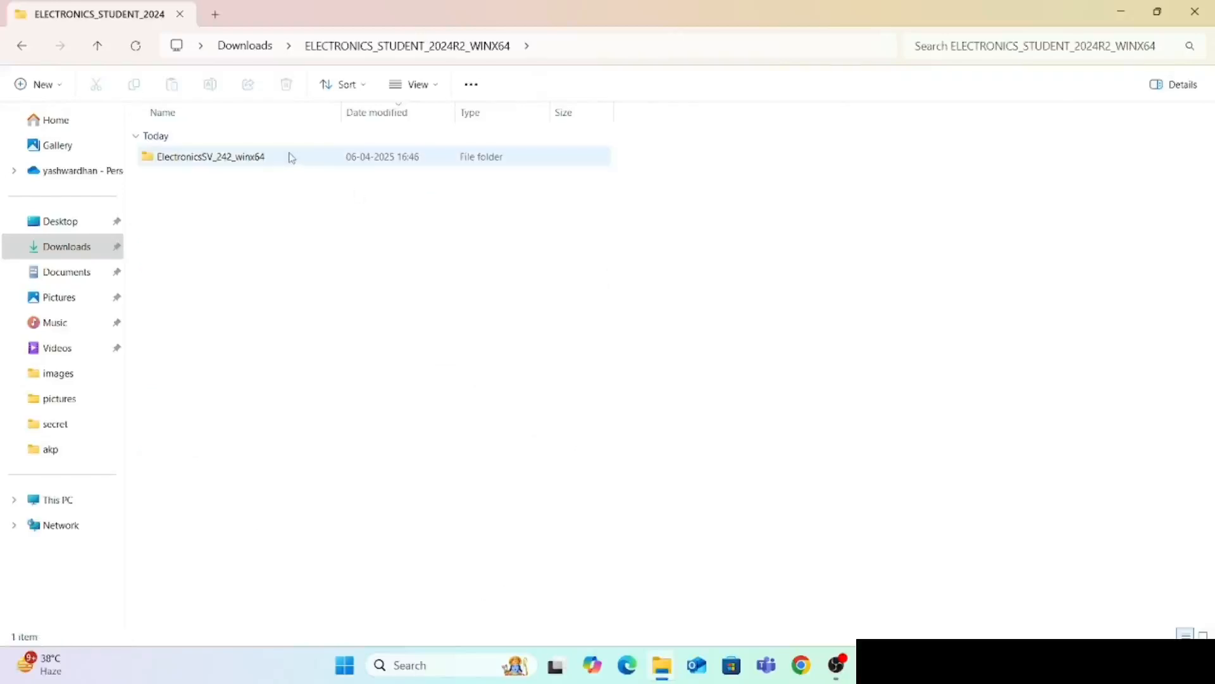
double_click(210, 156)
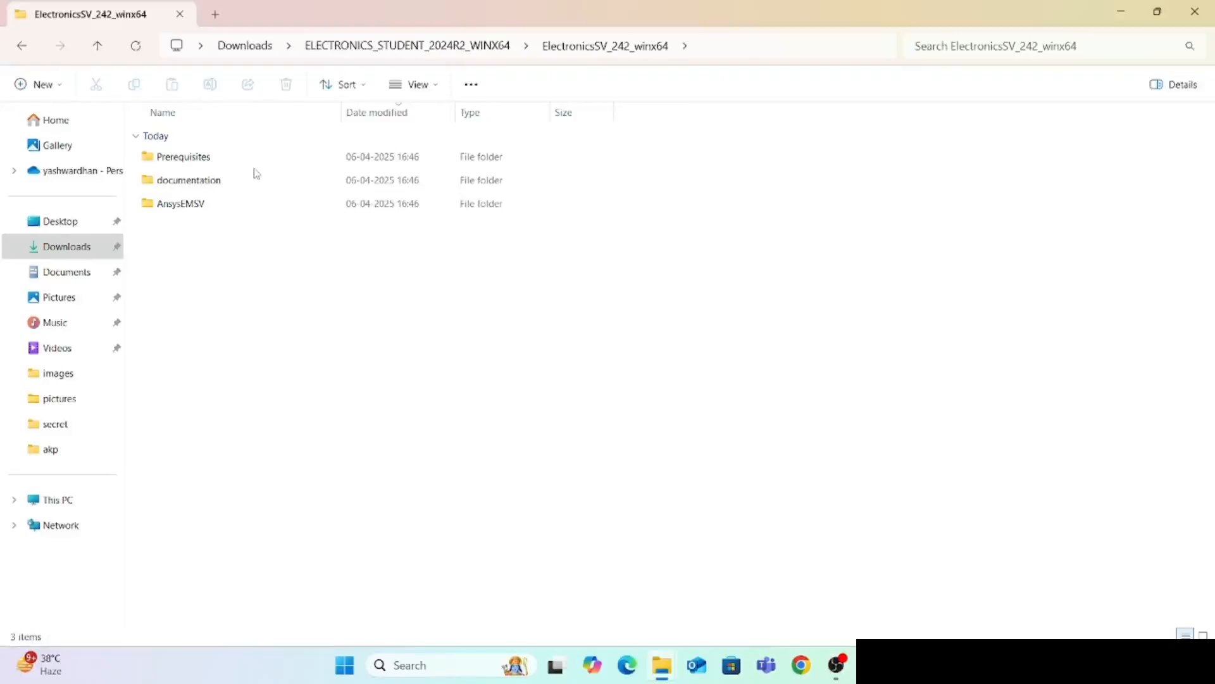
double_click(182, 156)
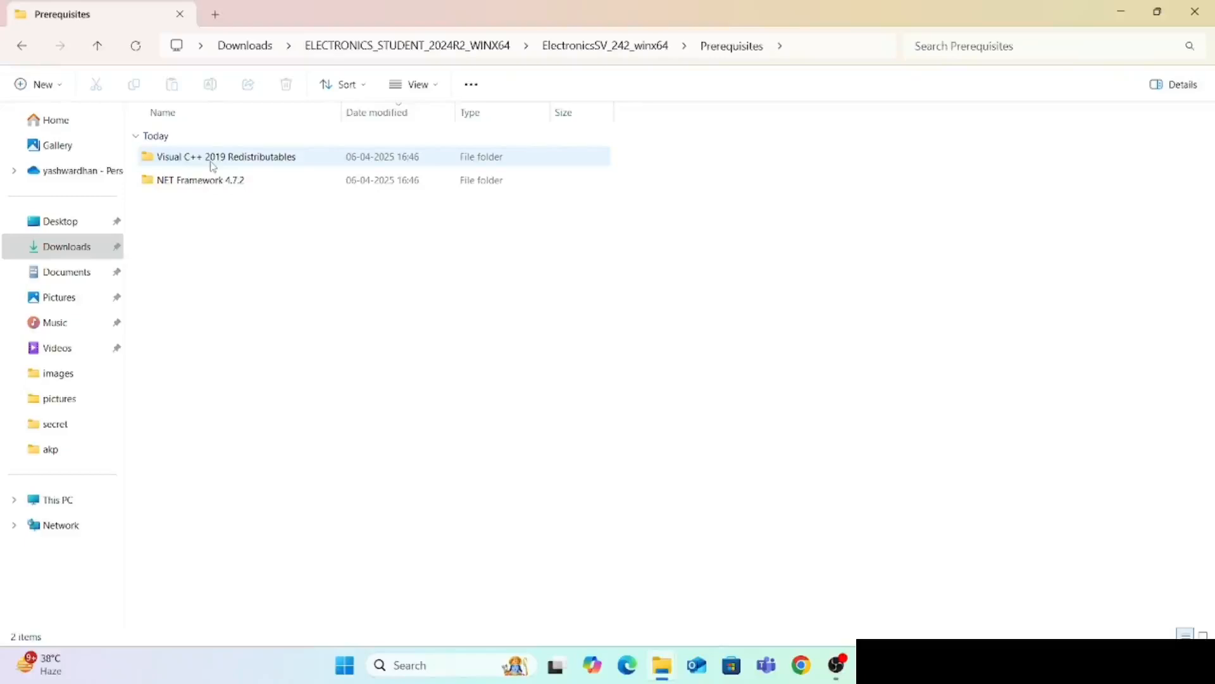
left_click(198, 180)
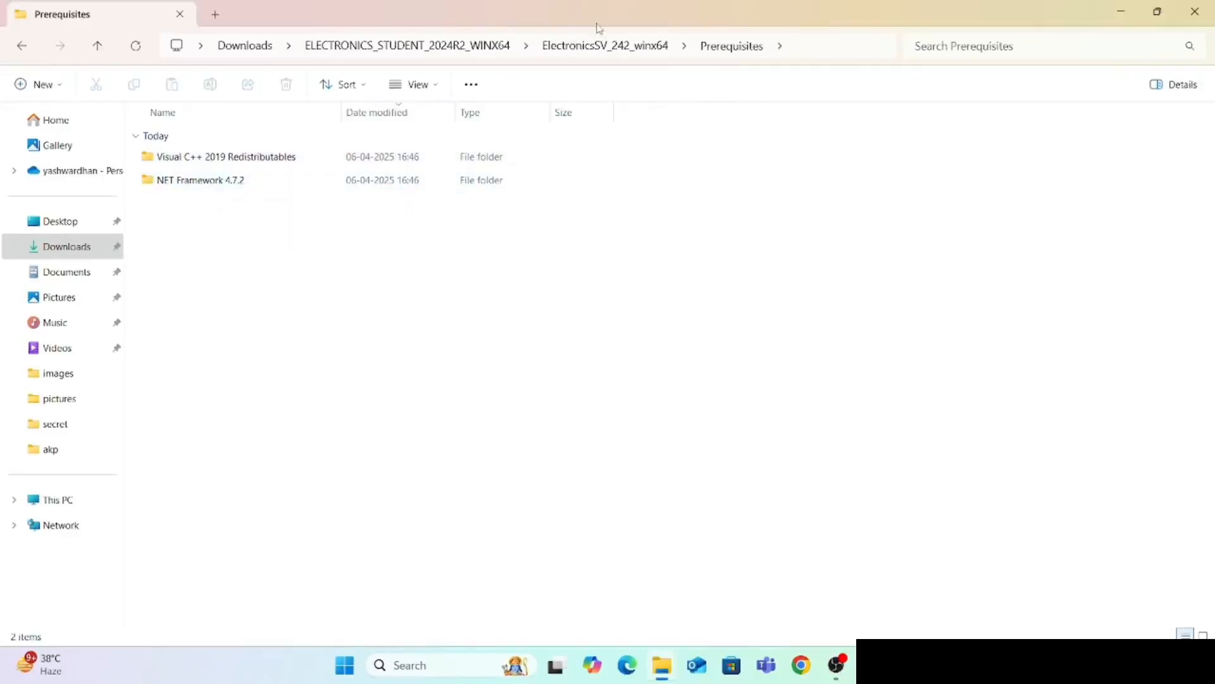
left_click(605, 46)
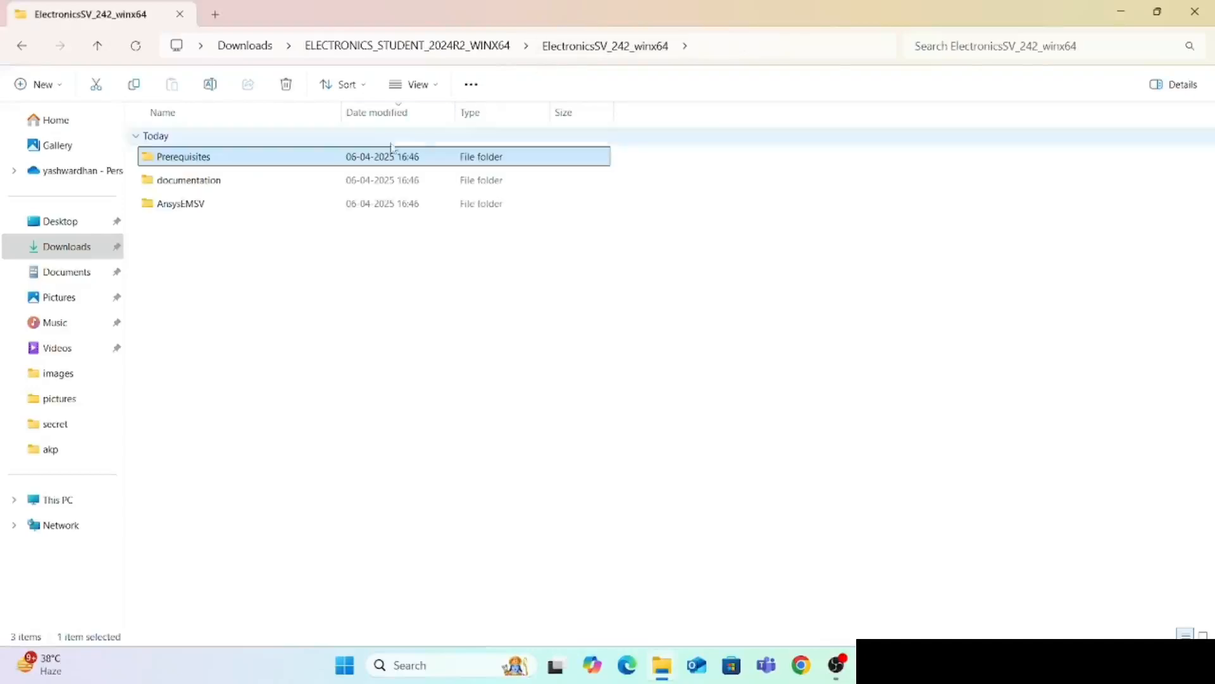
double_click(182, 203)
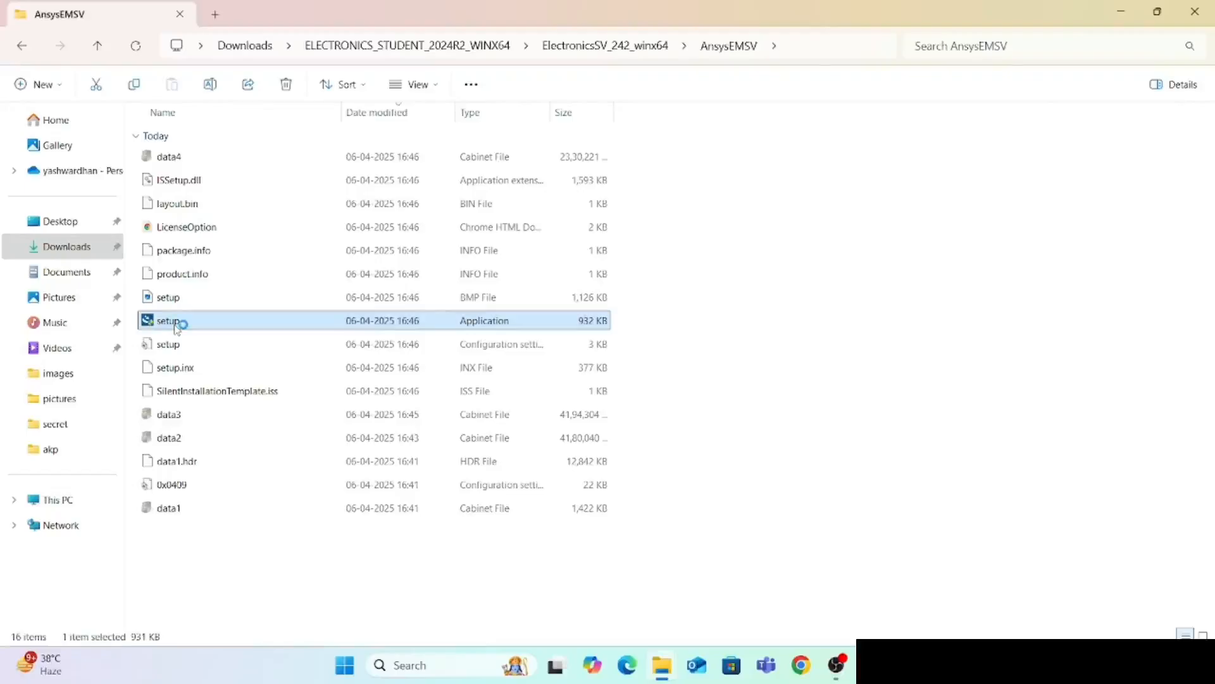
- Run setup, accept the license, keep C:\Program Files\AnsysEM, and begin copying files
double_click(169, 321)
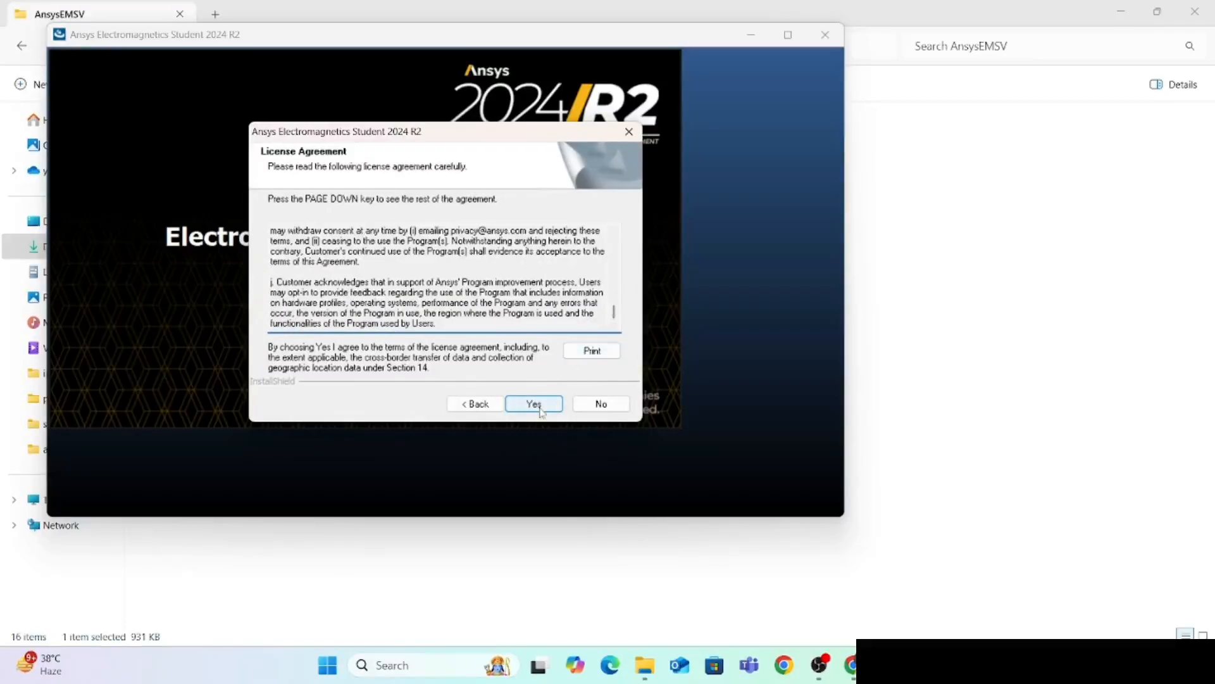
left_click(534, 404)
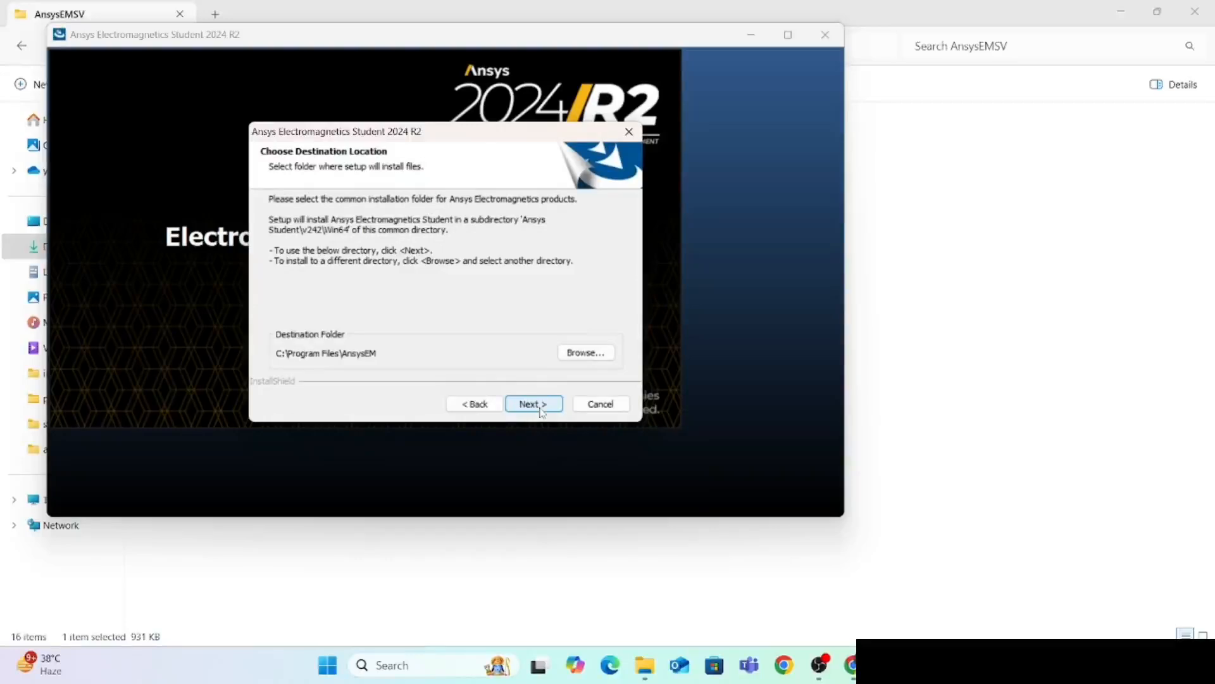
left_click(532, 403)
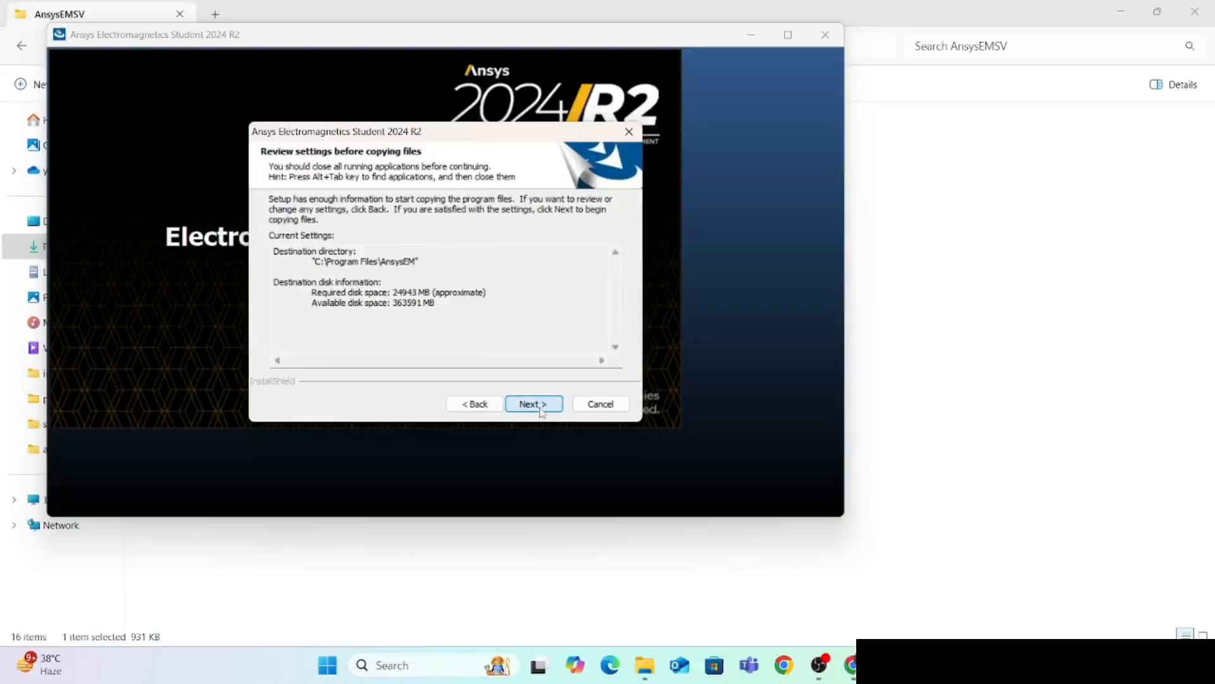
left_click(533, 403)
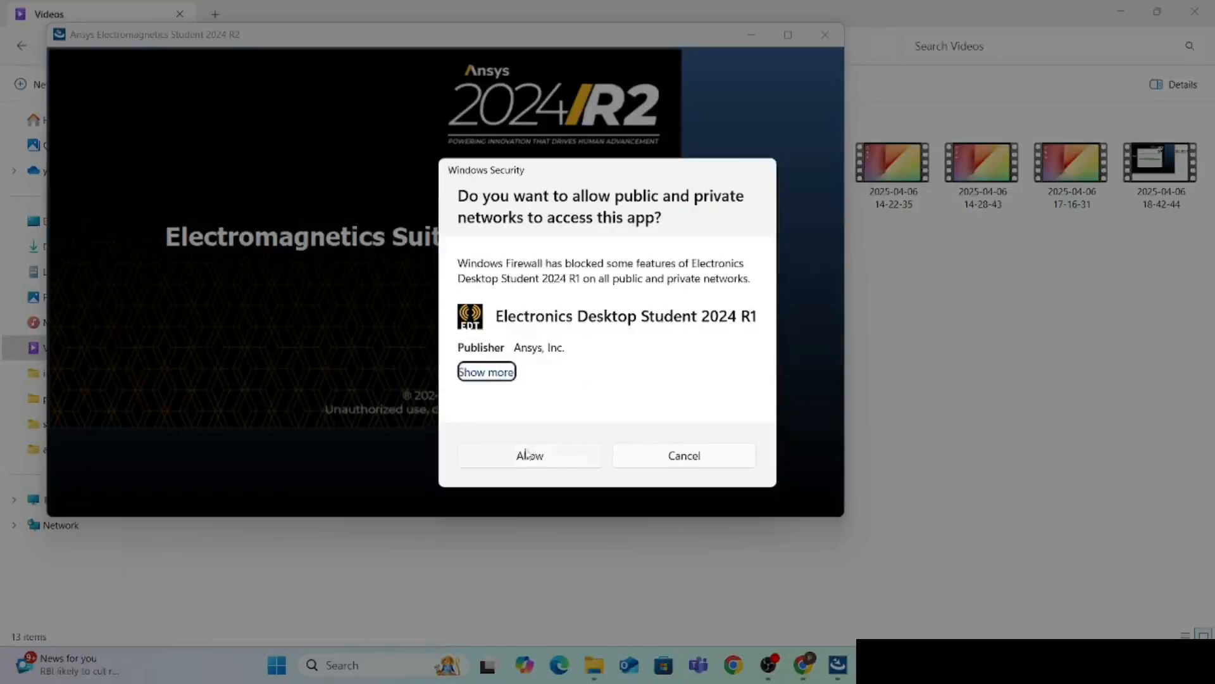
- Allow Electronics Desktop through Windows Firewall and finish the InstallShield completion wizard
left_click(530, 455)
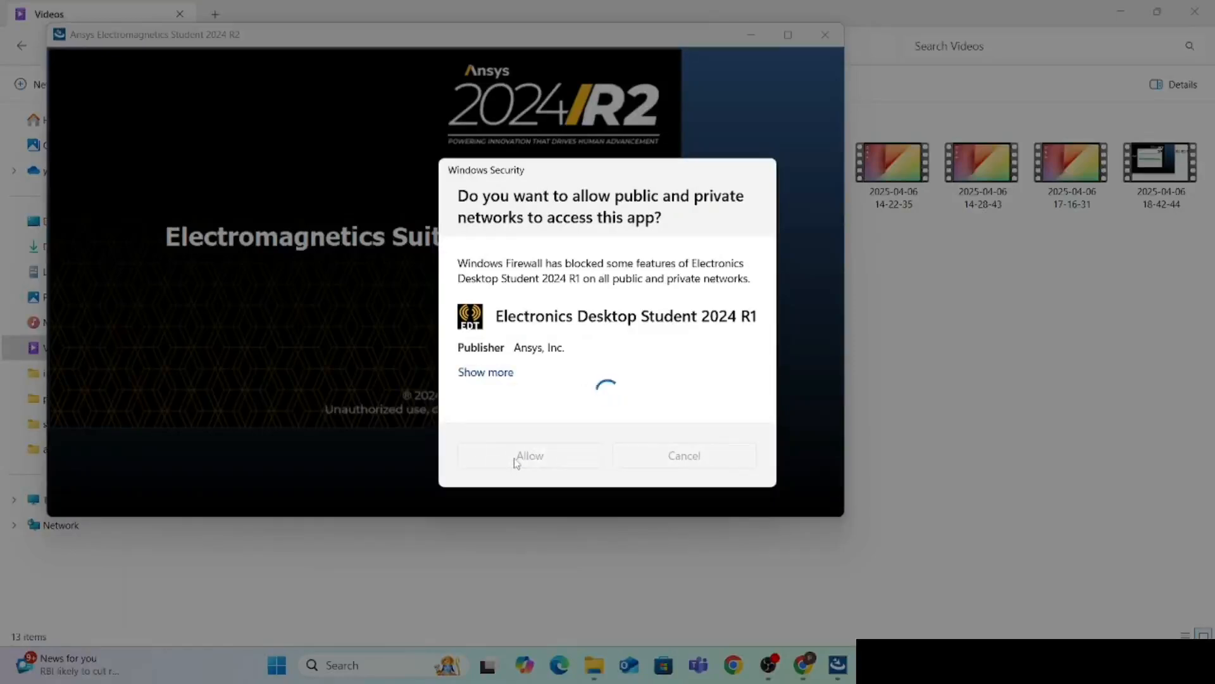
left_click(529, 455)
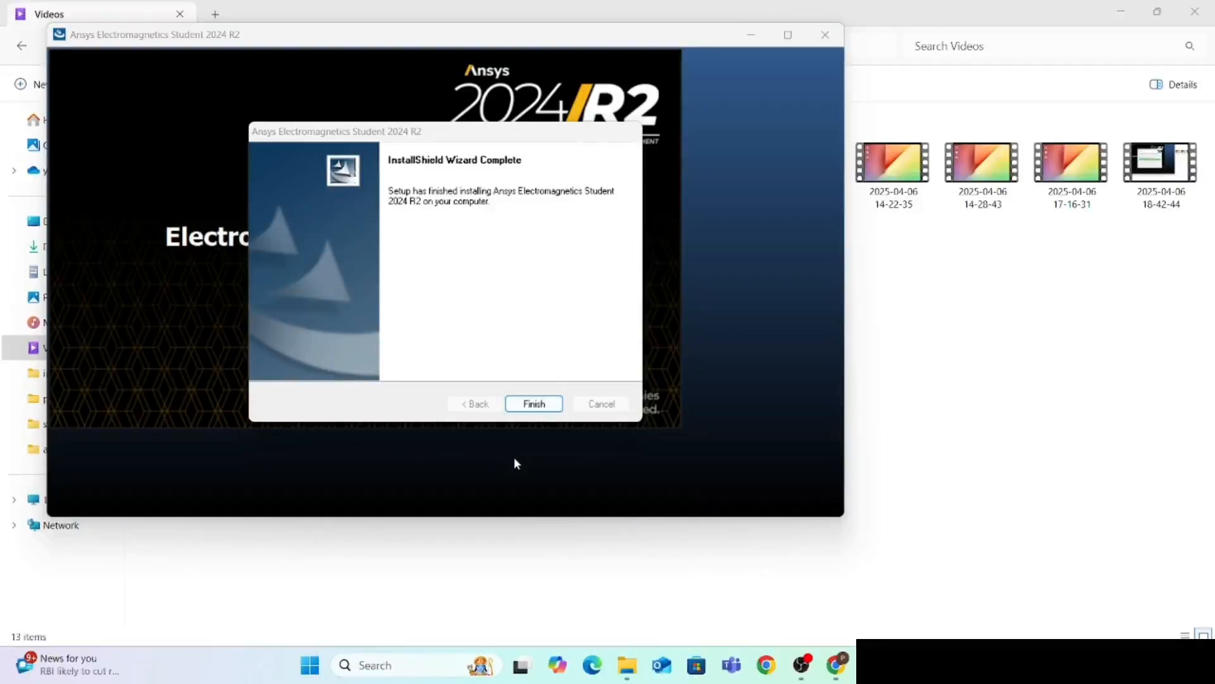
mouse_move(531, 426)
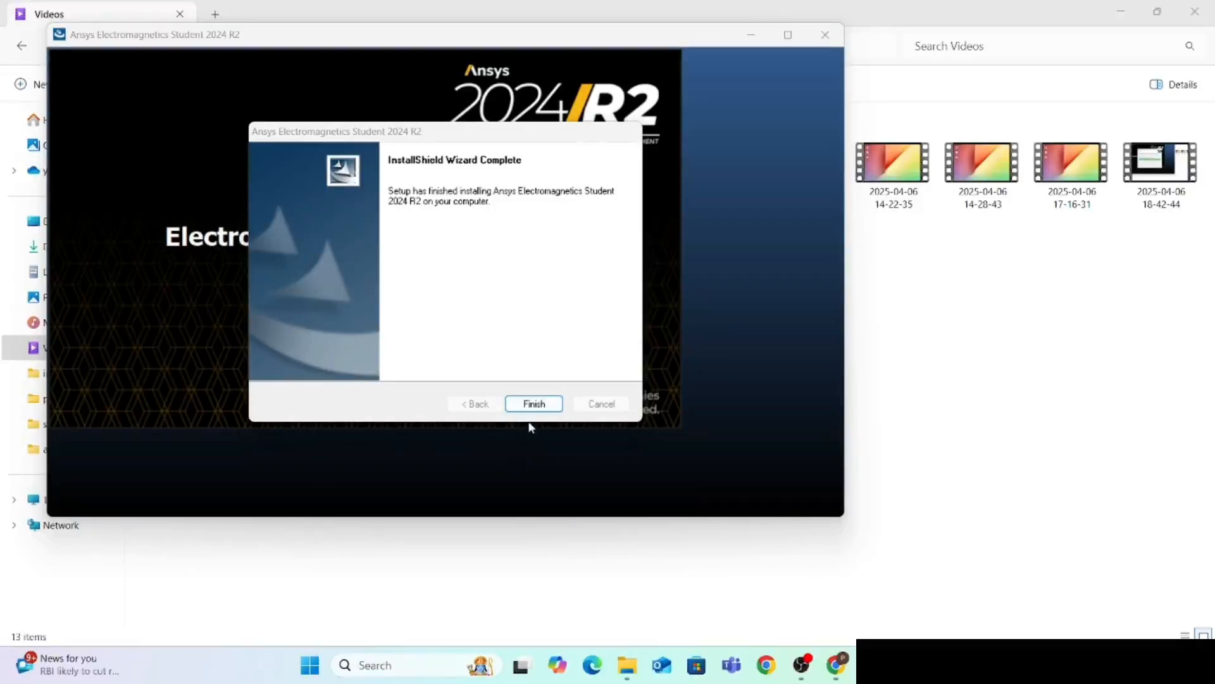
left_click(533, 404)
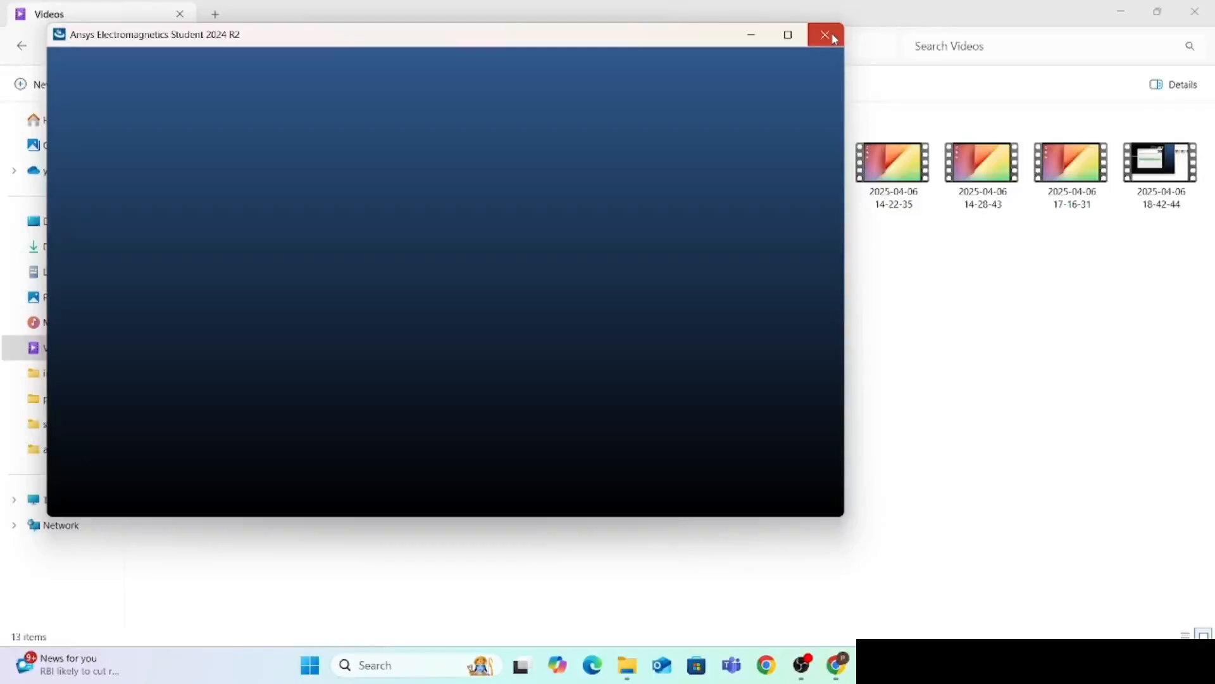
mouse_move(1077, 21)
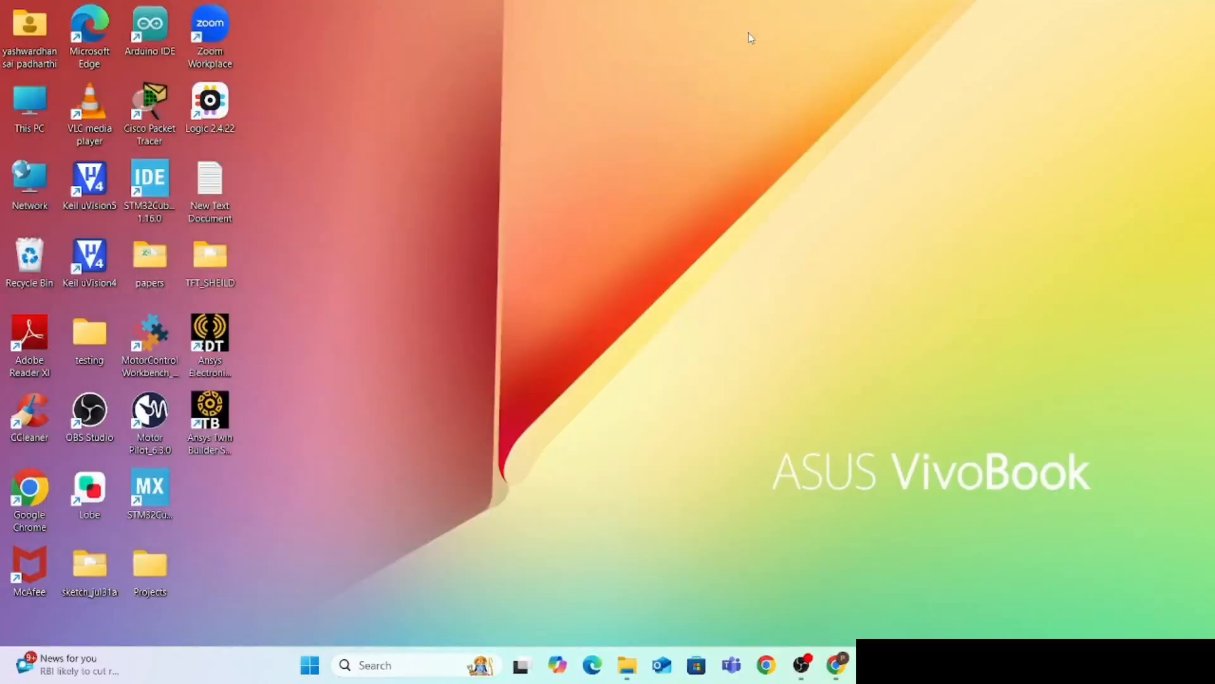
mouse_move(221, 534)
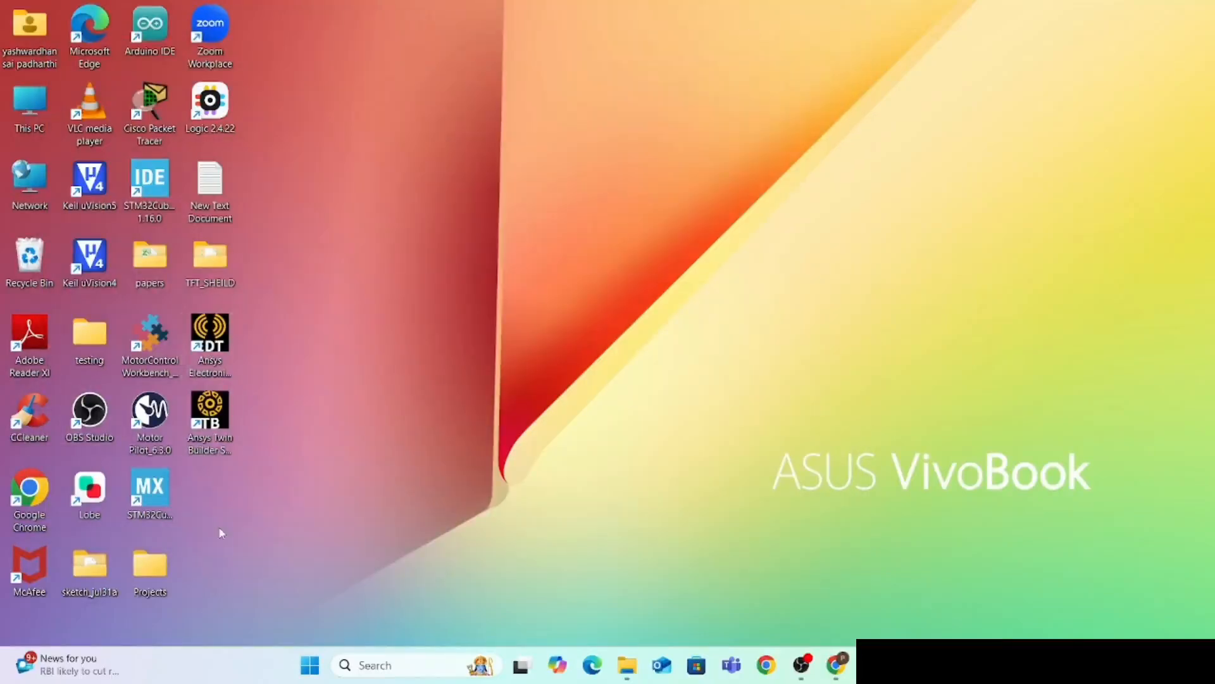
- Start Electronics Desktop from its desktop shortcut and dismiss the new-installation warning
left_click(209, 334)
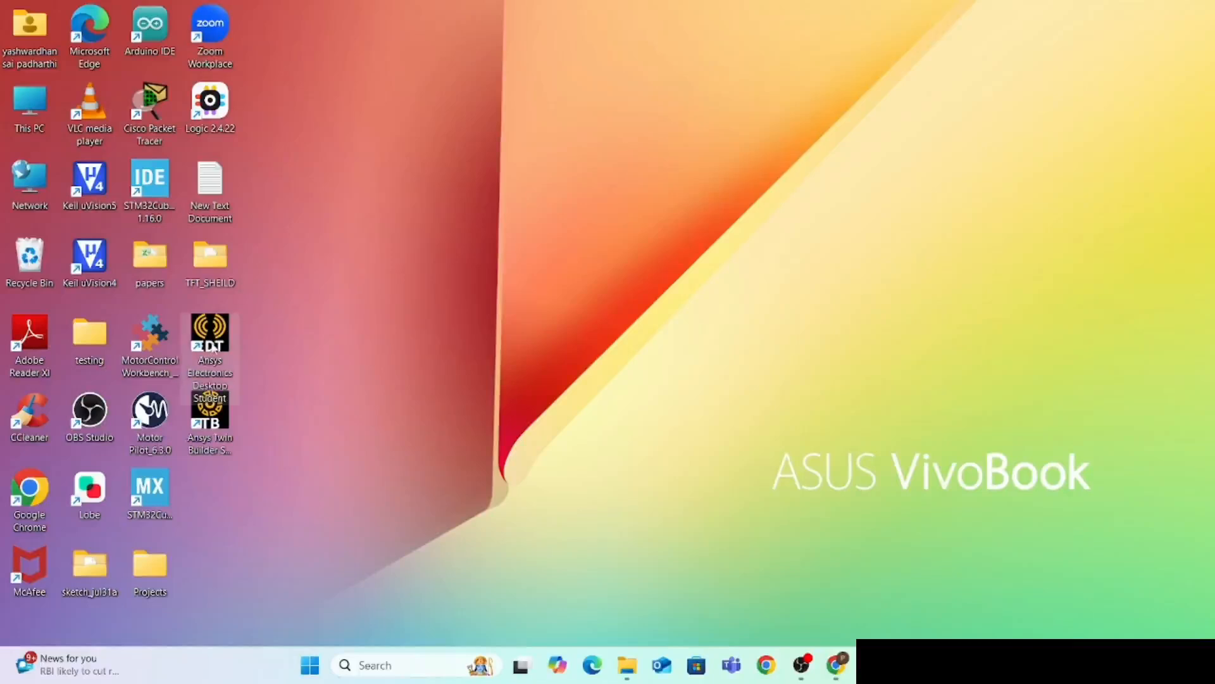
double_click(210, 334)
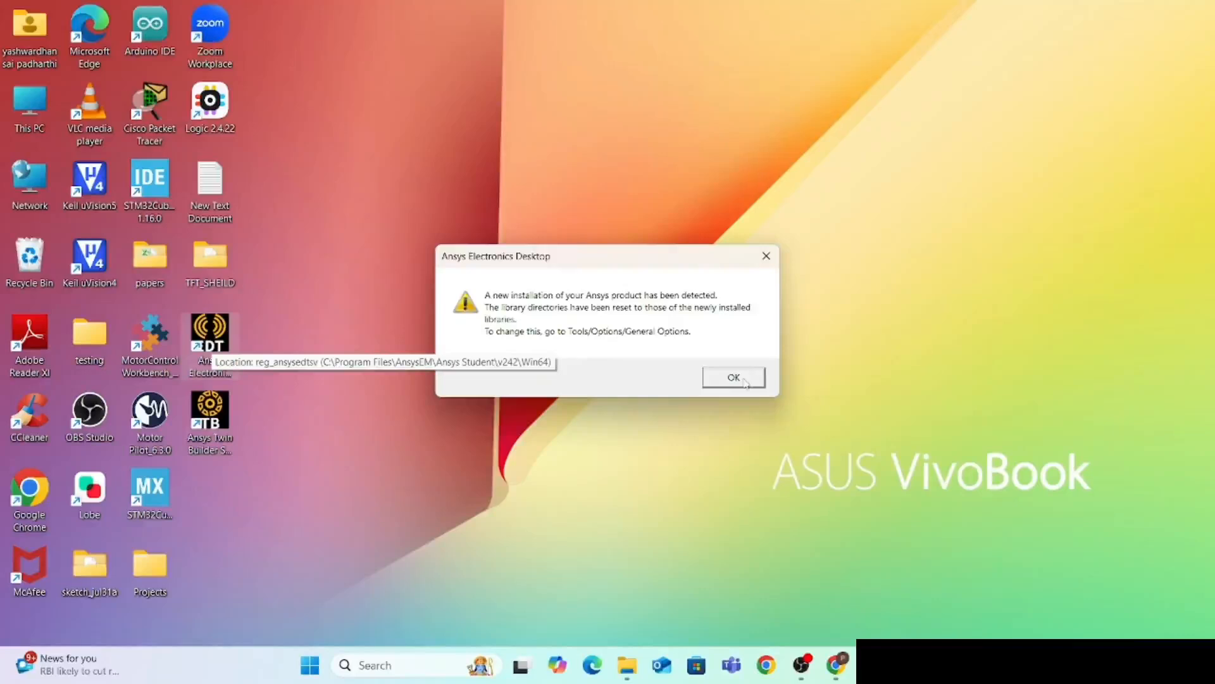
left_click(733, 377)
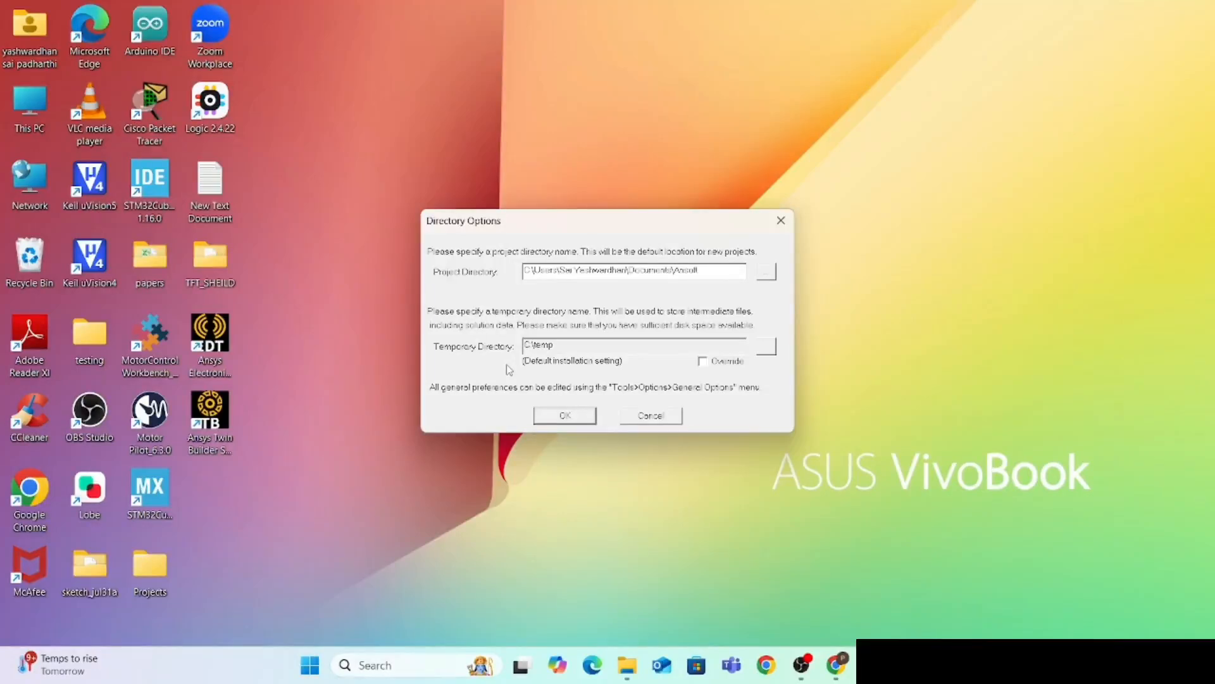
mouse_move(664, 375)
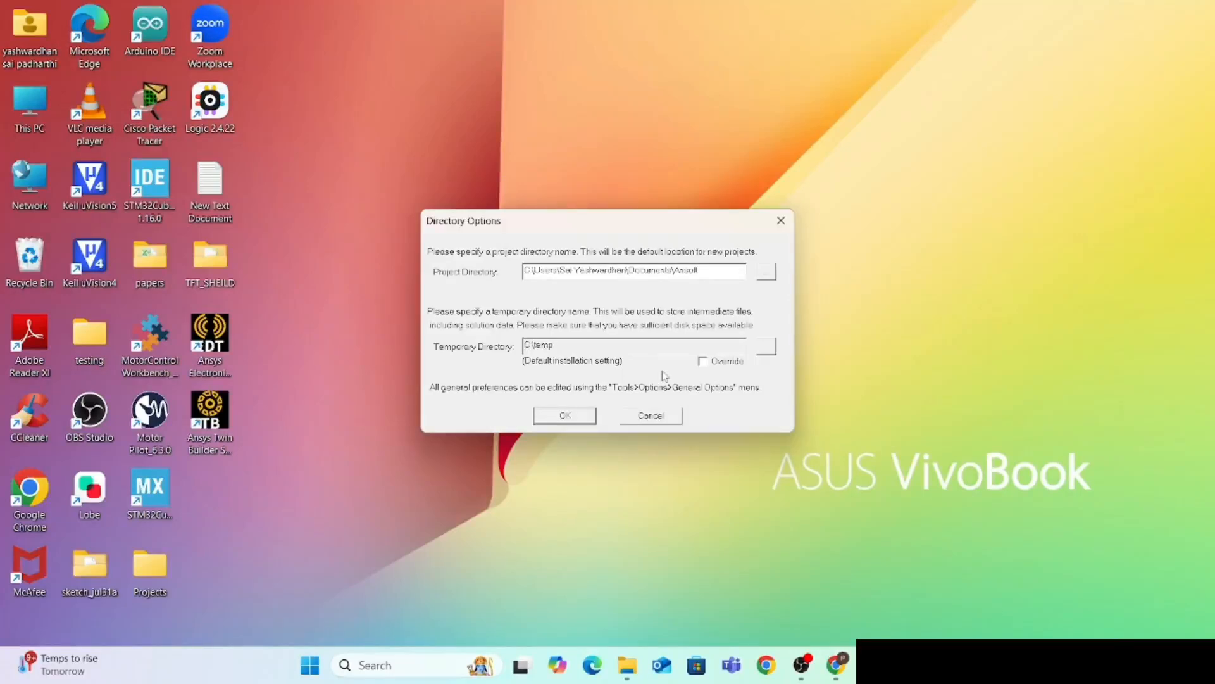
mouse_move(631, 297)
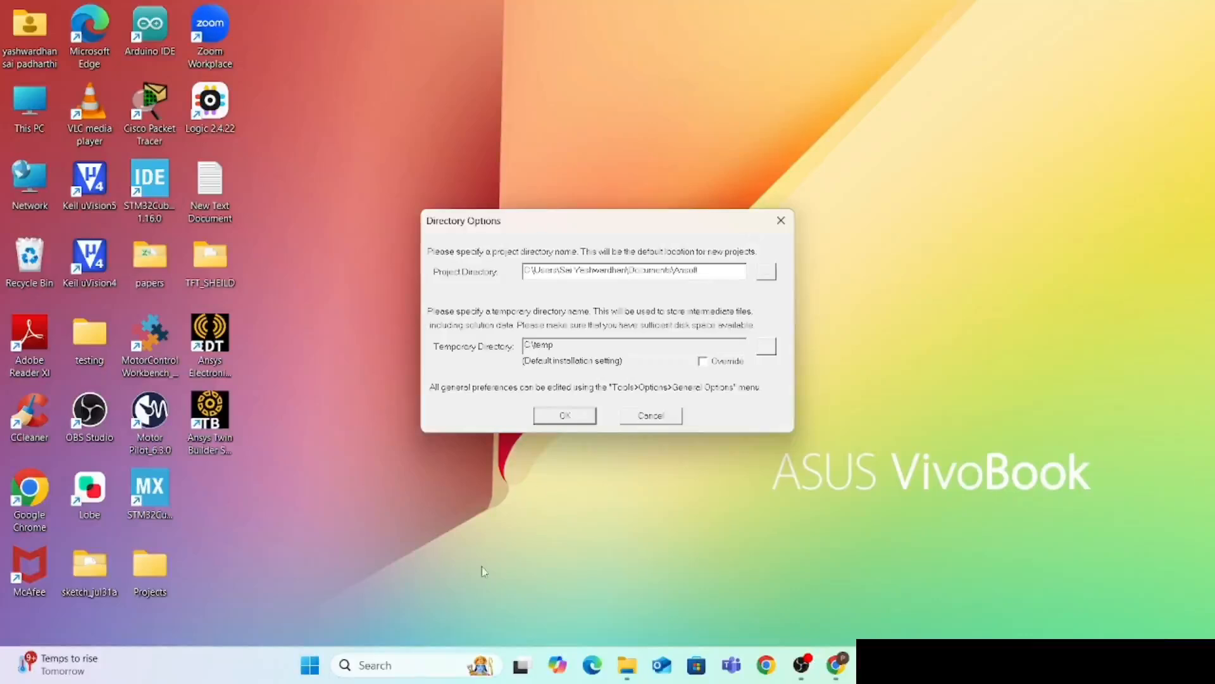
- Keep the default directories and choose 'Yes, I am willing to participate' in the improvement program
left_click(565, 415)
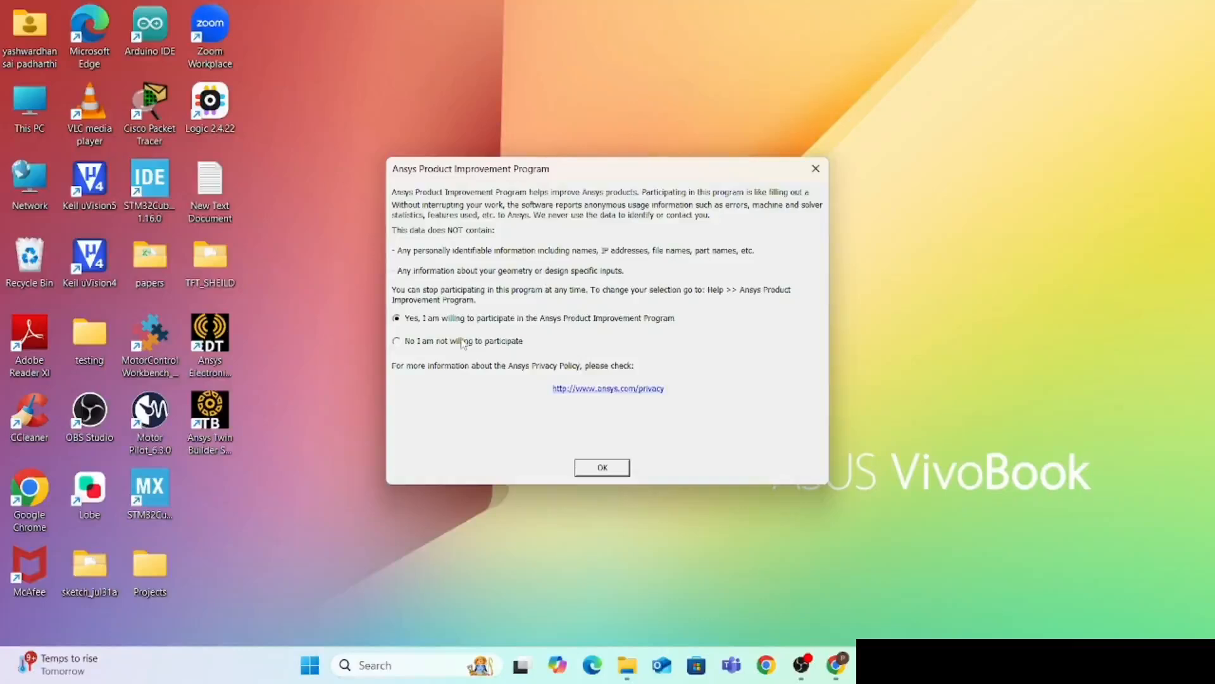
left_click(396, 340)
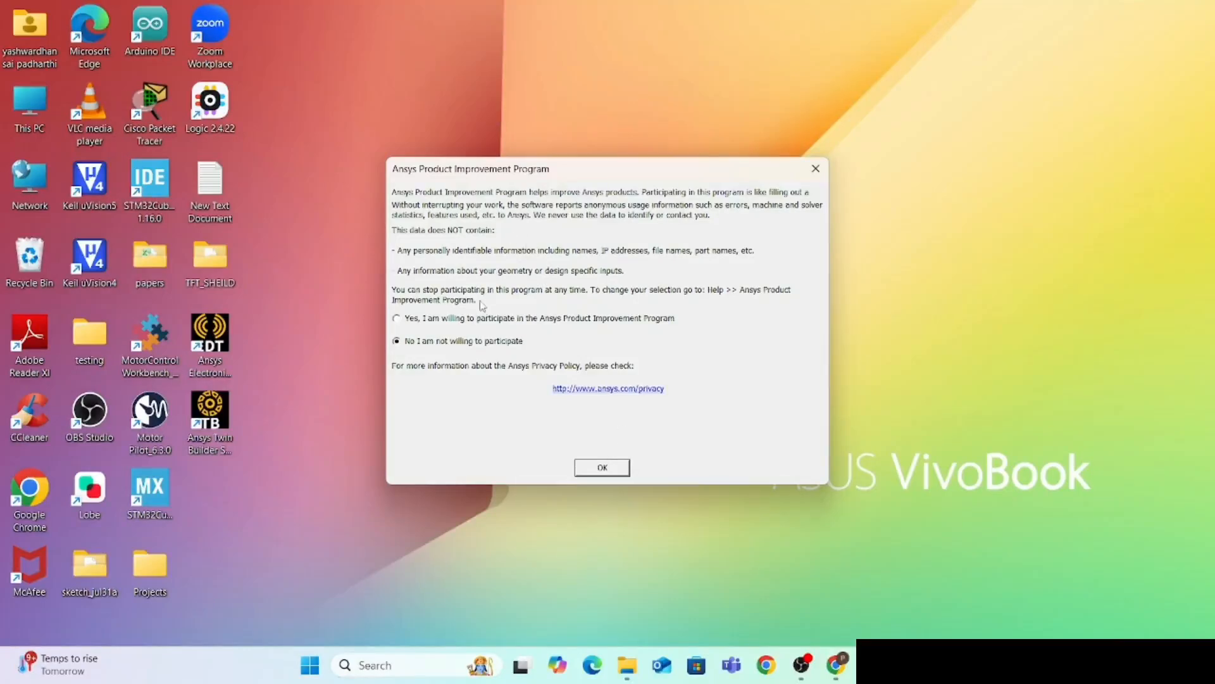
left_click(397, 318)
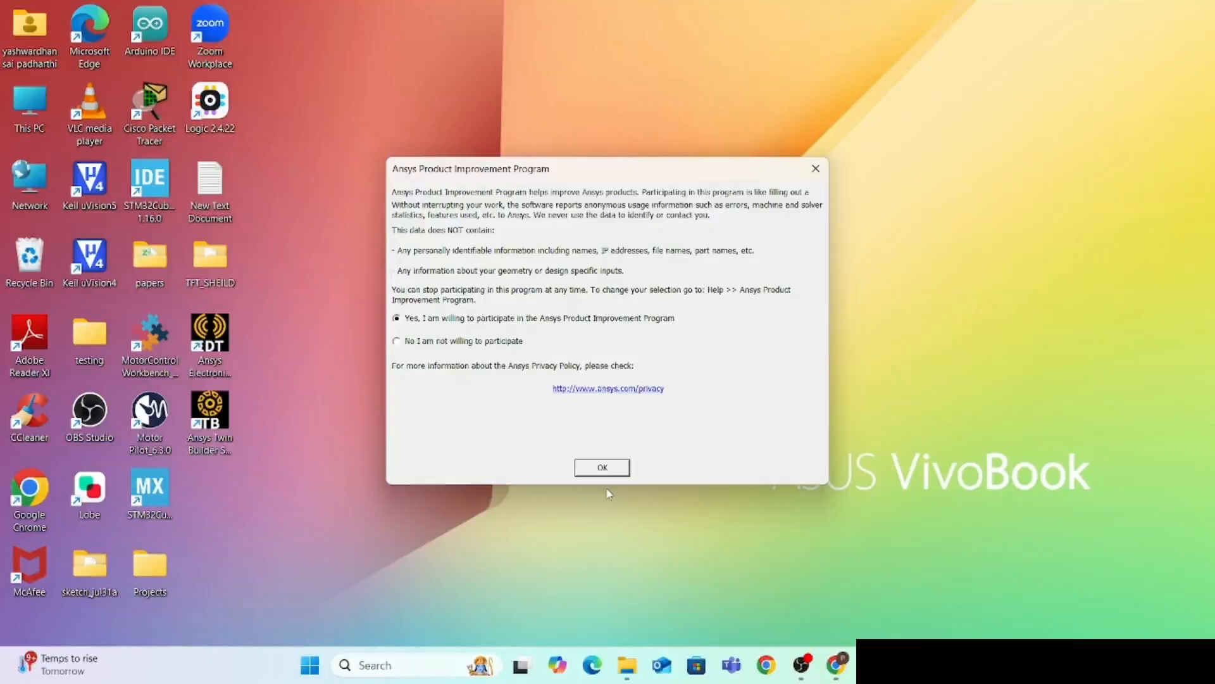
left_click(602, 467)
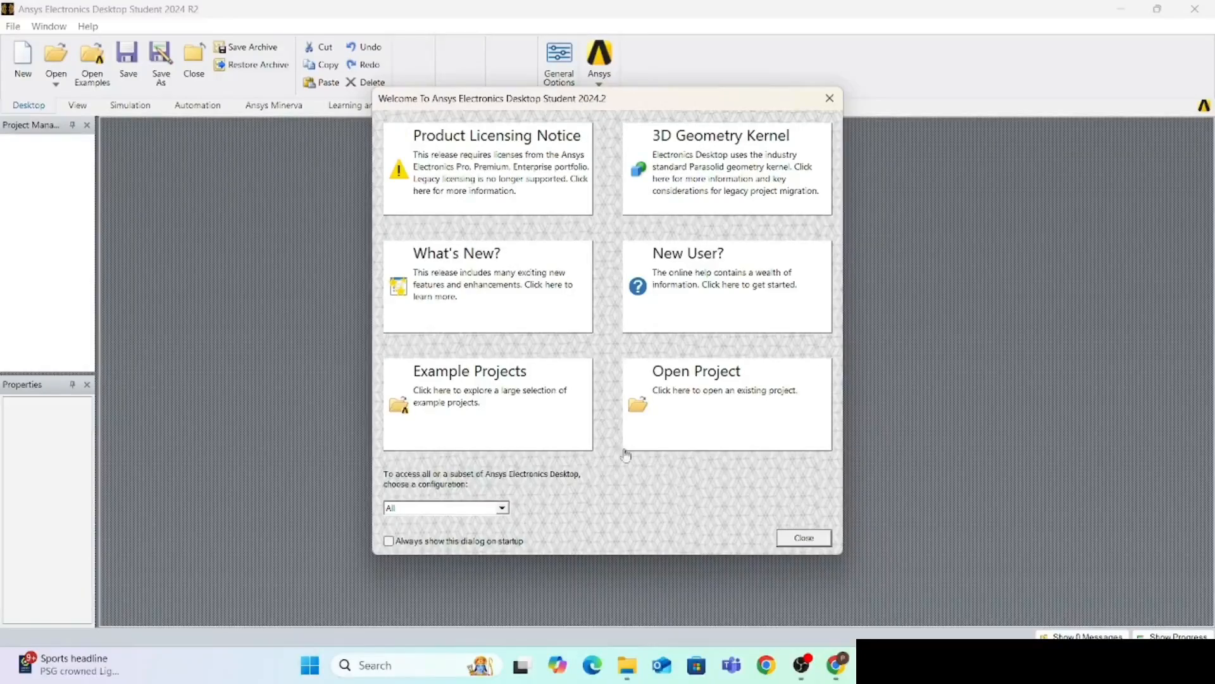
mouse_move(670, 387)
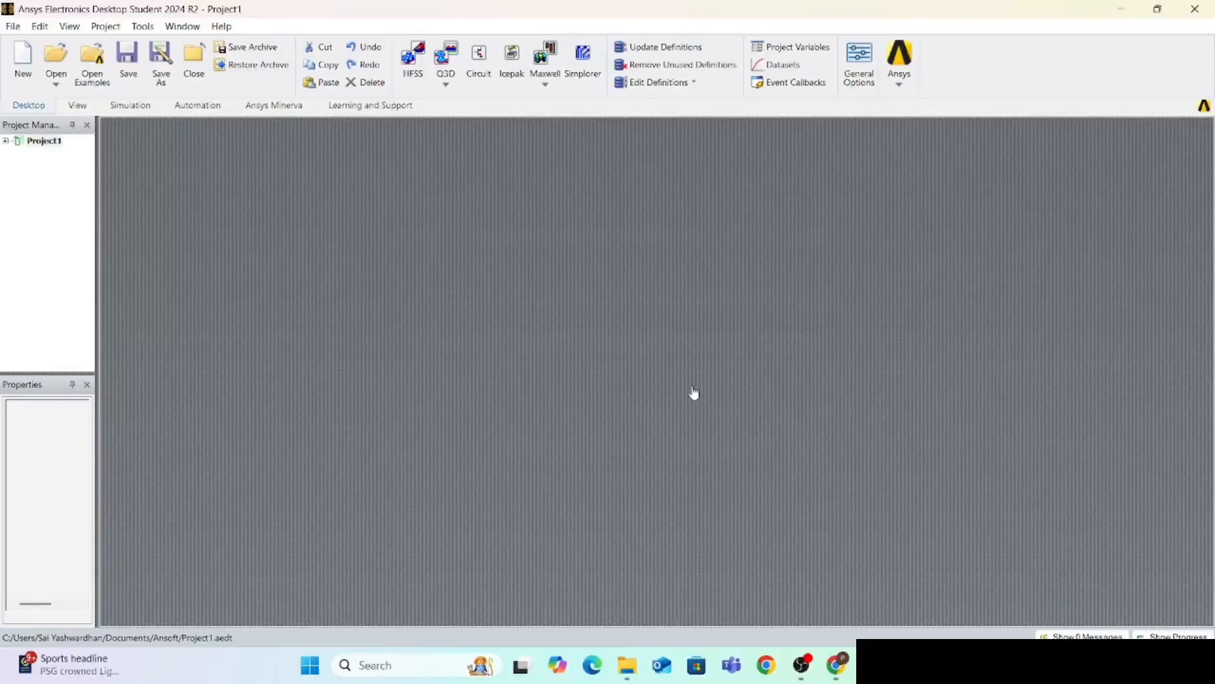
left_click(56, 54)
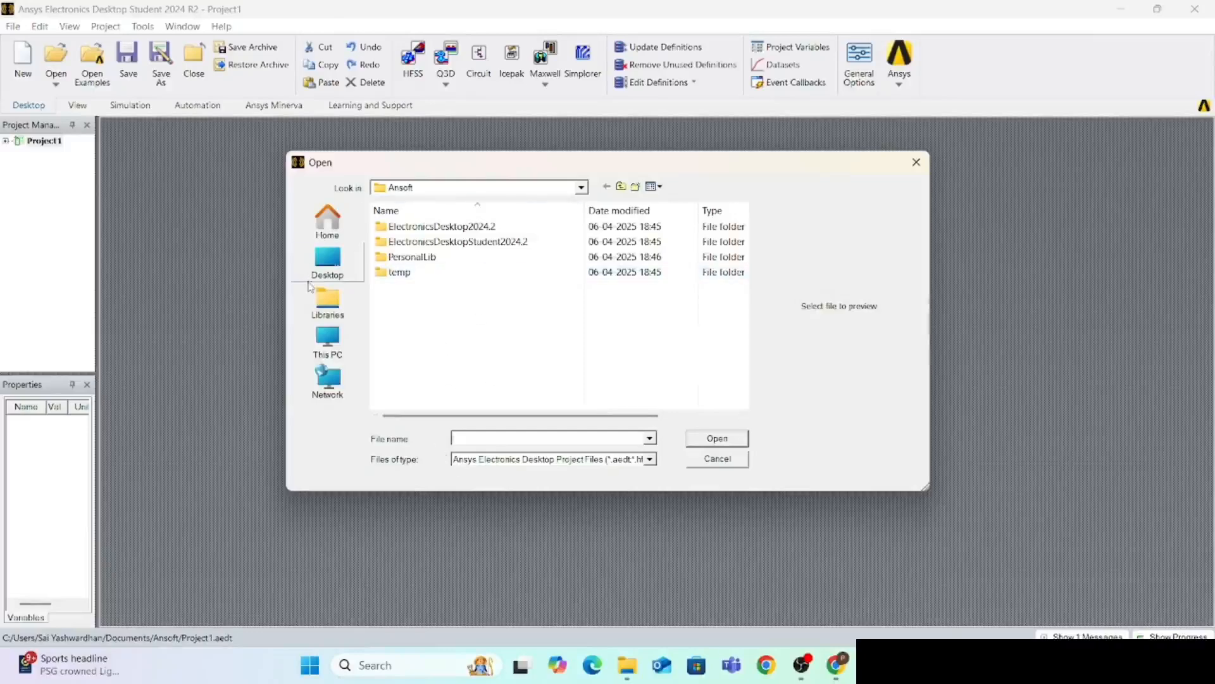
mouse_move(903, 181)
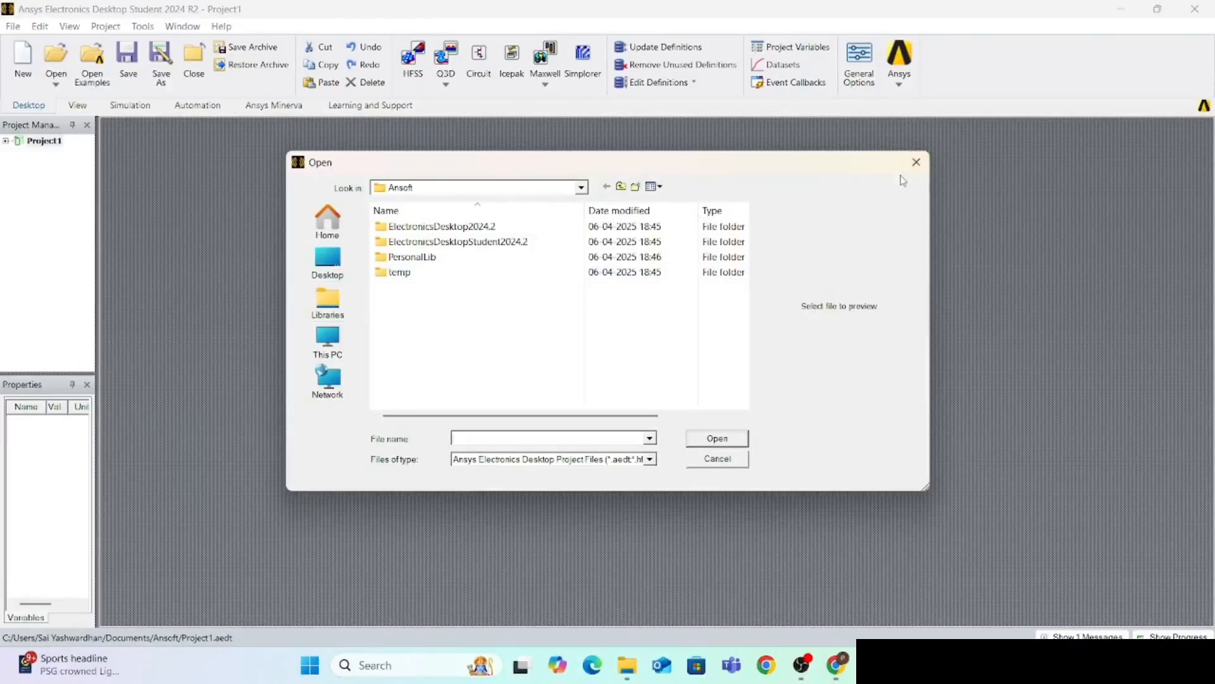
left_click(717, 458)
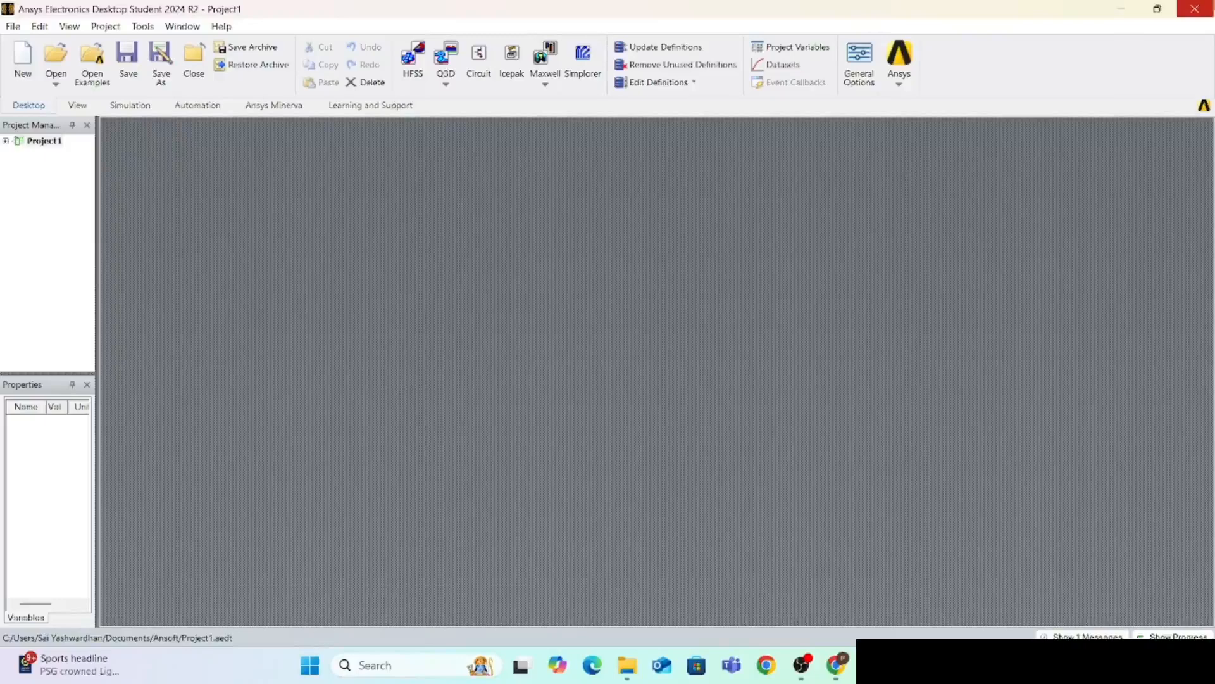